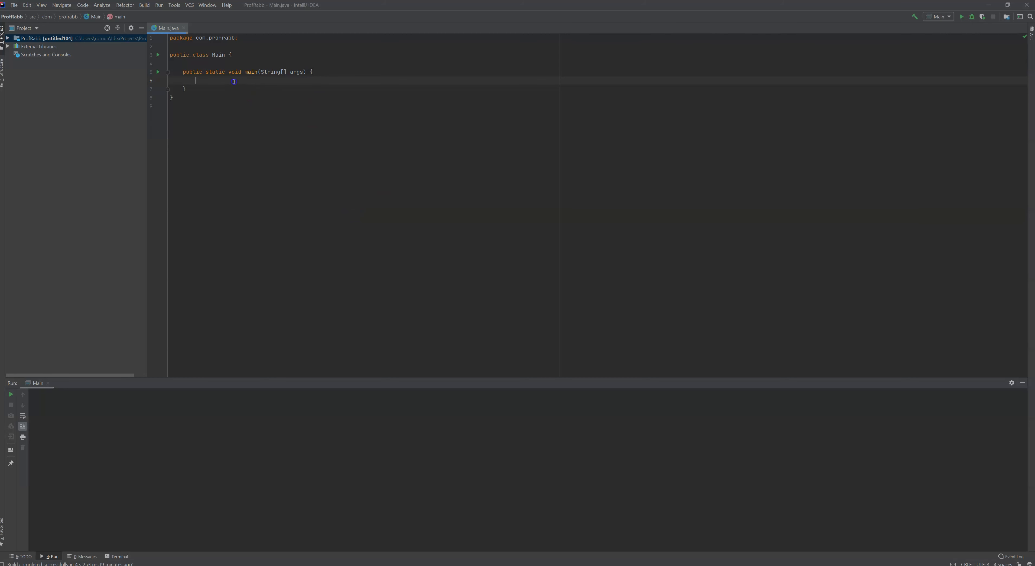
mouse_move(164, 190)
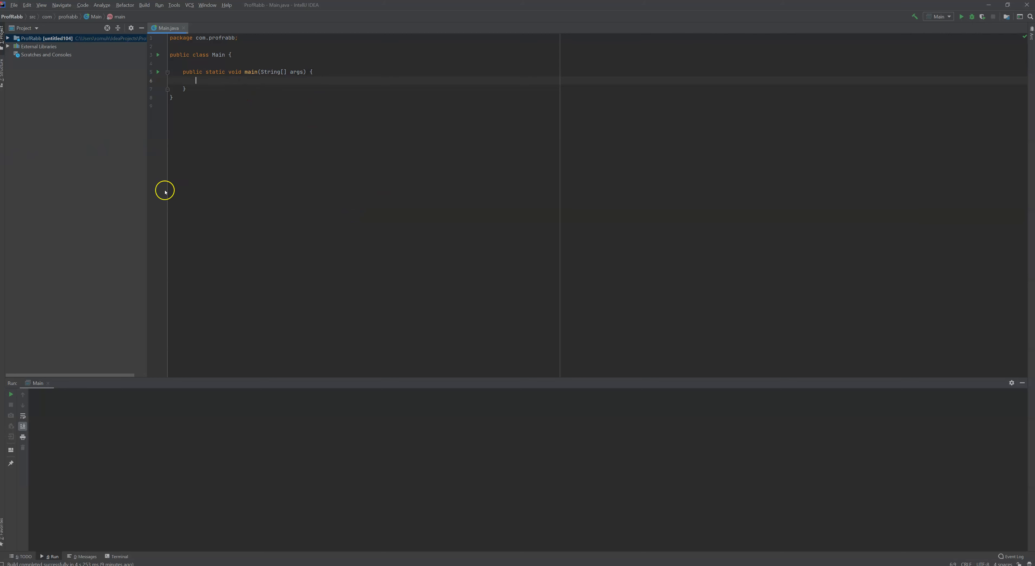
mouse_move(45, 275)
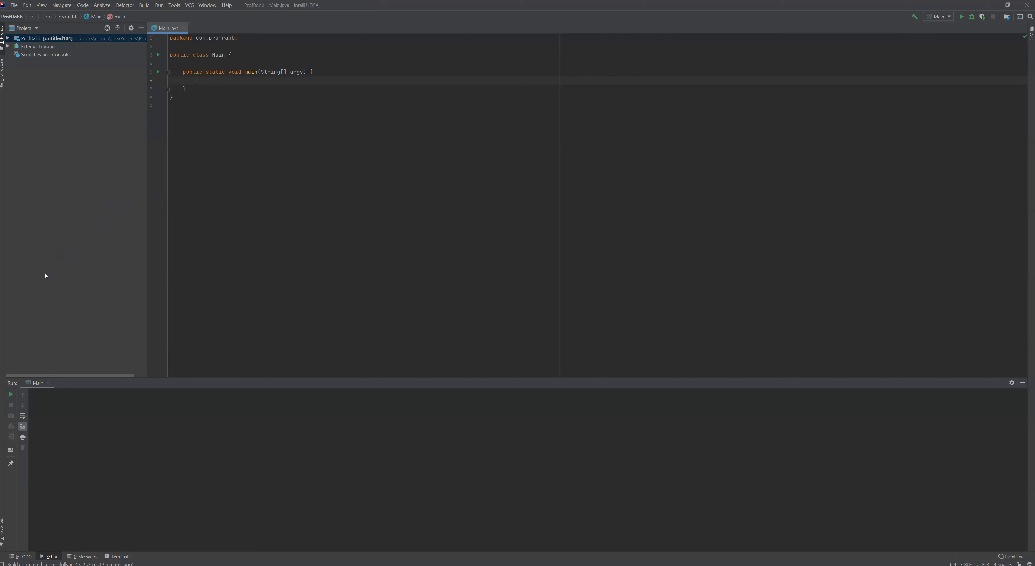
mouse_move(69, 234)
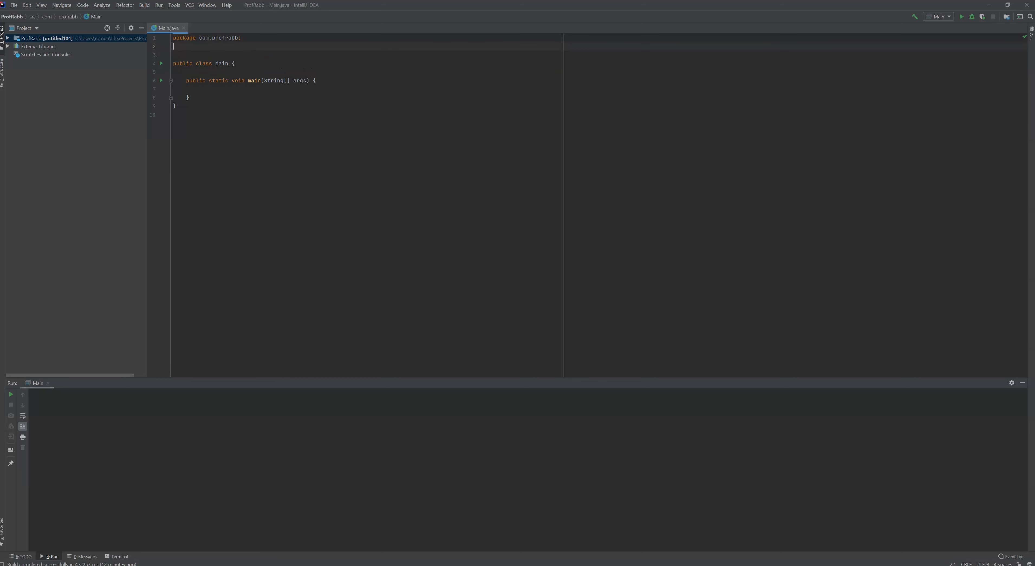
- Add import java.util.Scanner; under the package line and place the caret inside main
type("import java.util")
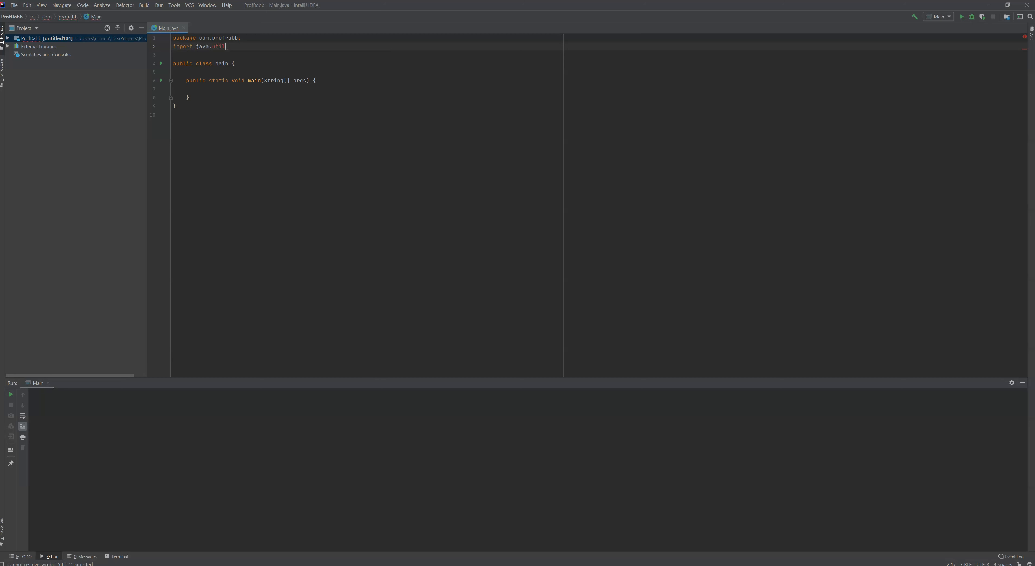
type(".Scanner")
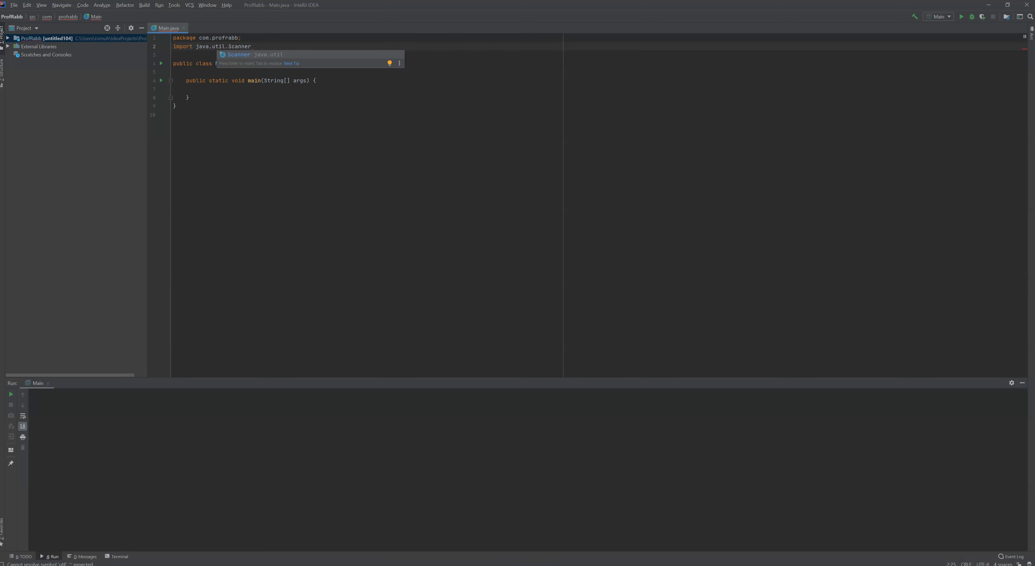
type(";")
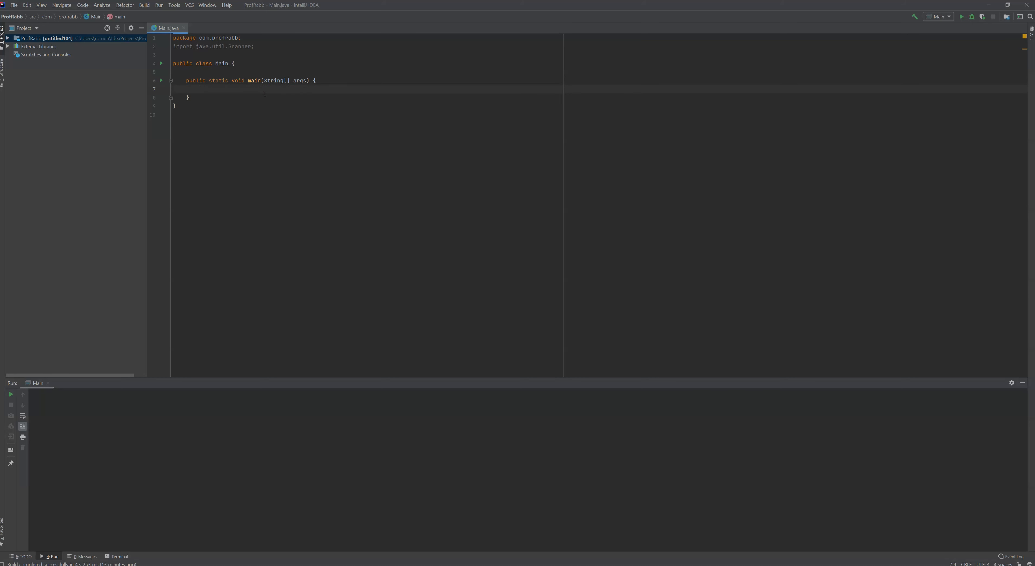
left_click(199, 89)
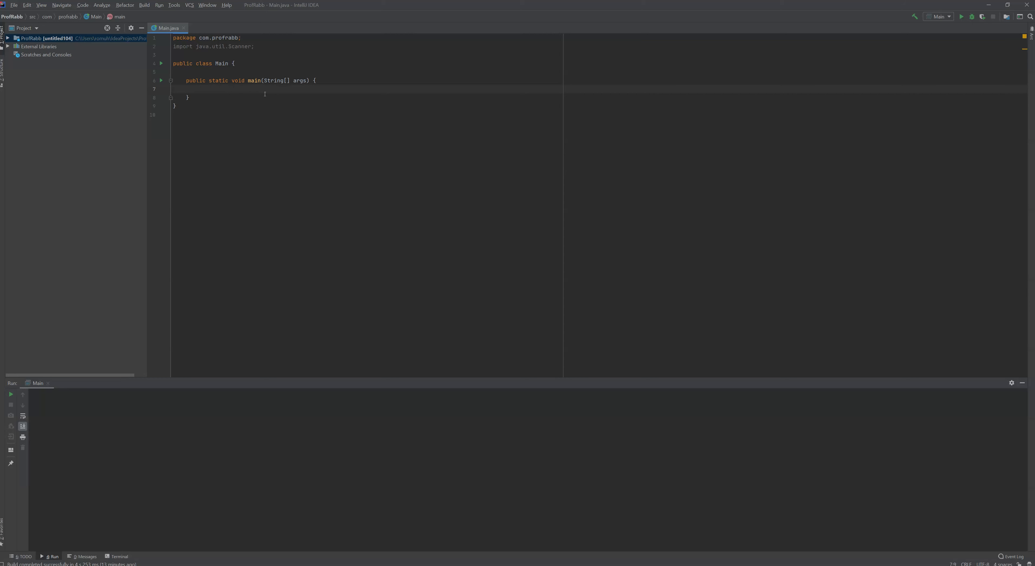
- Declare Scanner keyboard = new Scanner(System.in); as the first statement of main
type("Scanner")
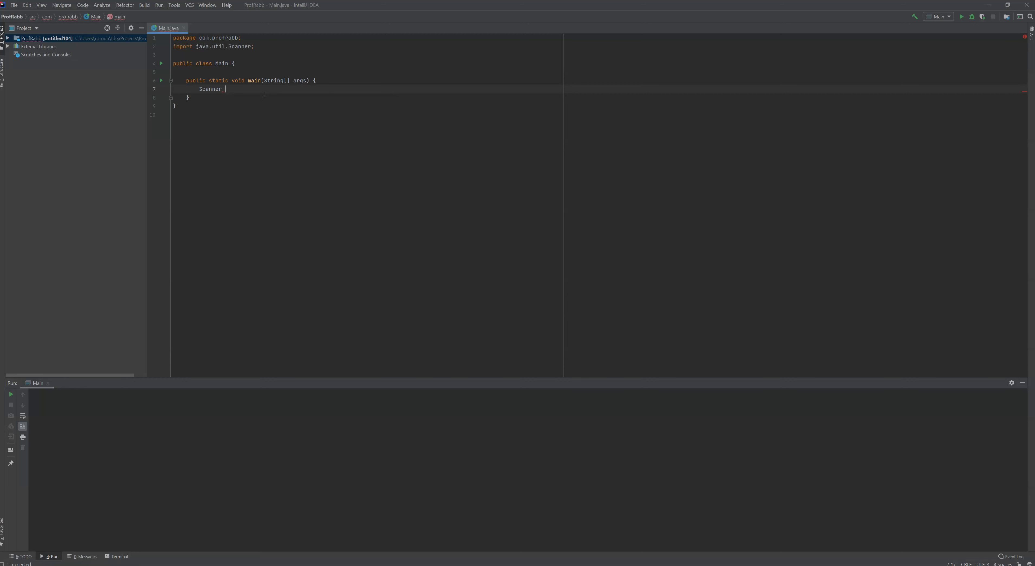
type("keyb")
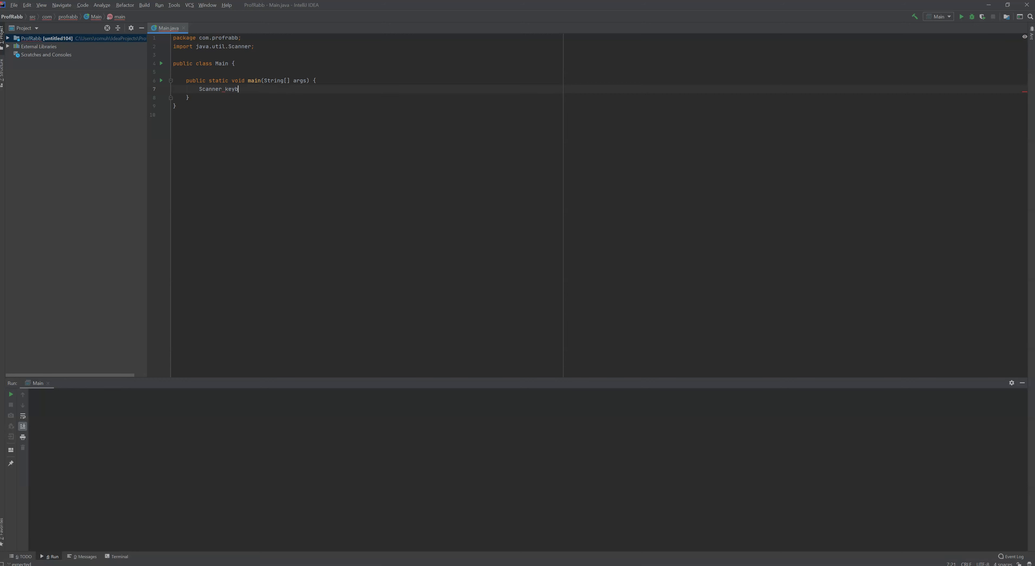
type("board")
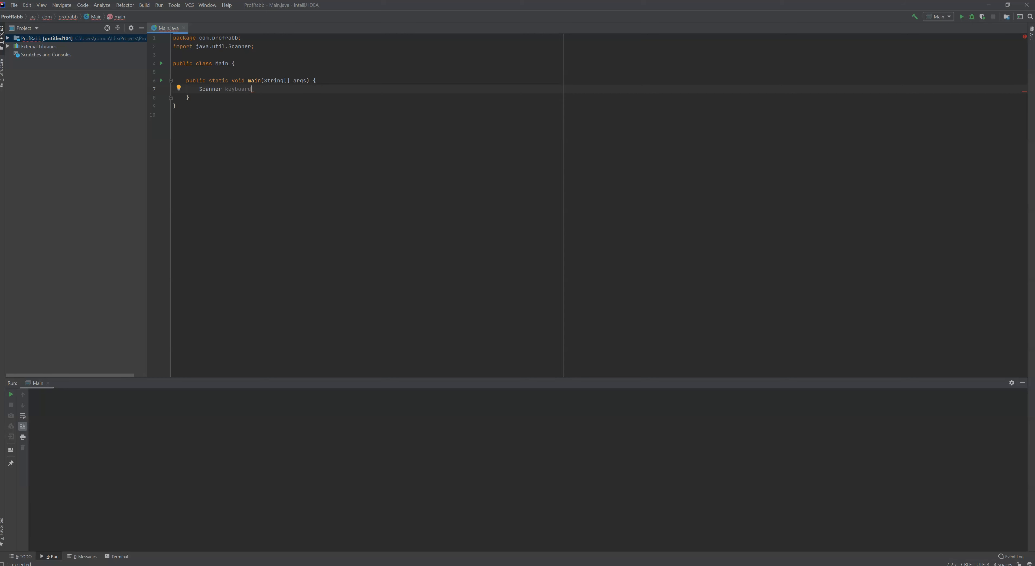
mouse_move(298, 83)
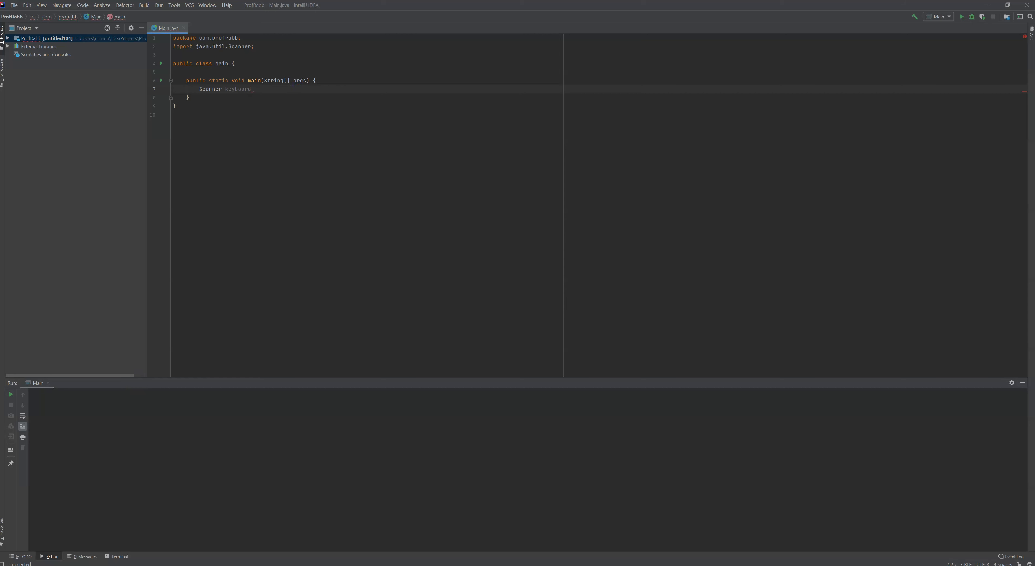
type("=")
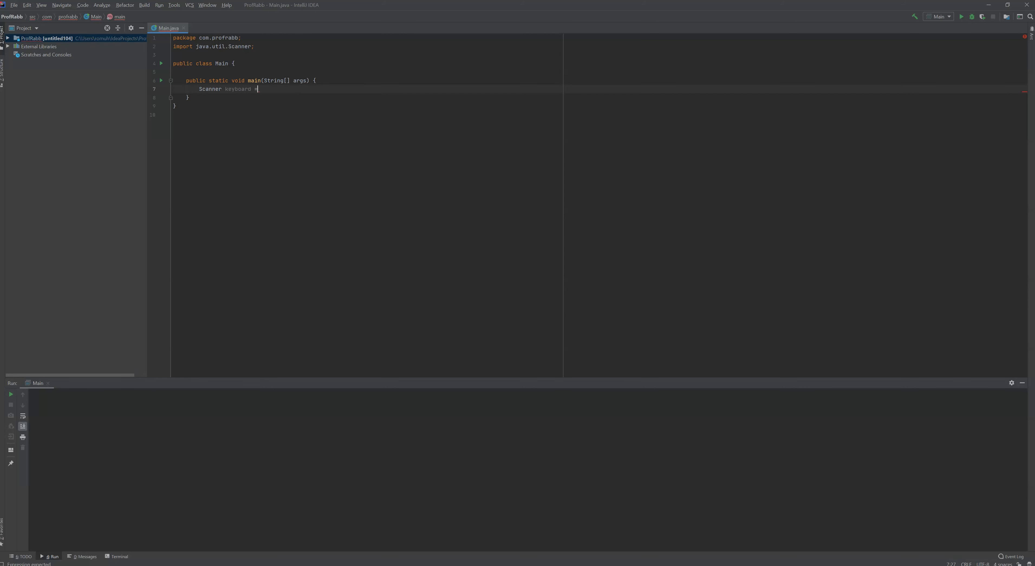
type("new S")
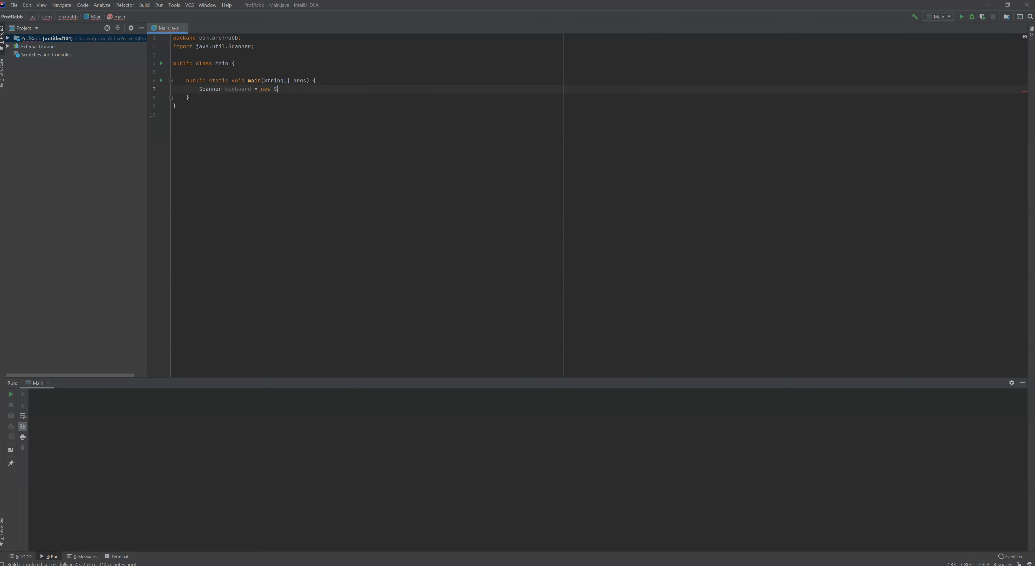
type("canner(")
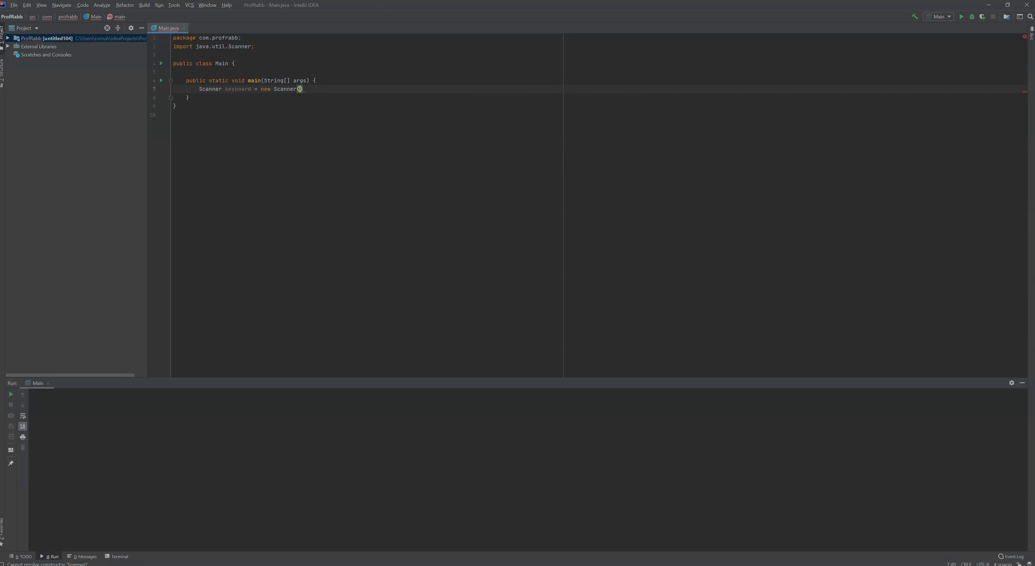
type("Sy")
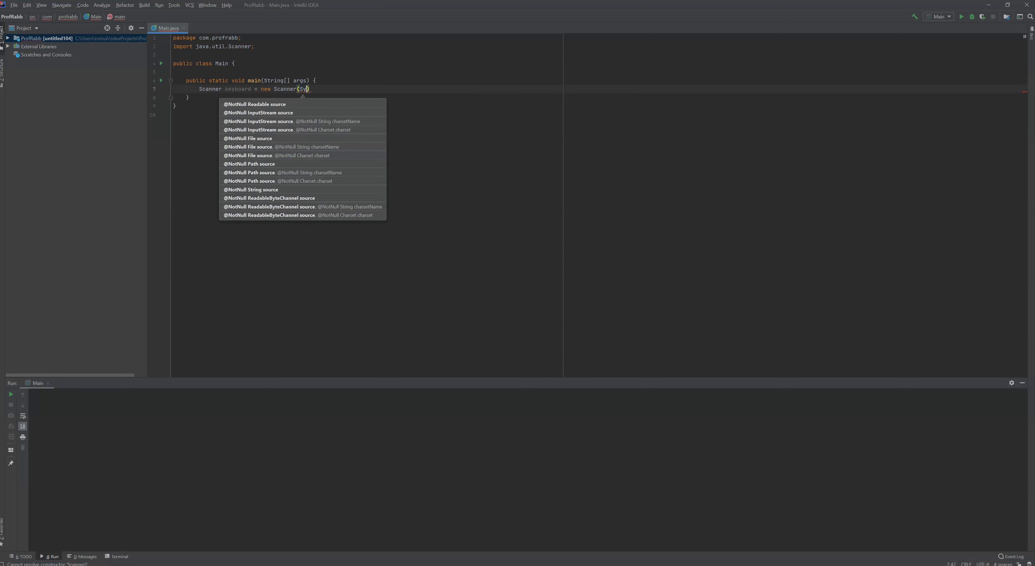
type("ystem")
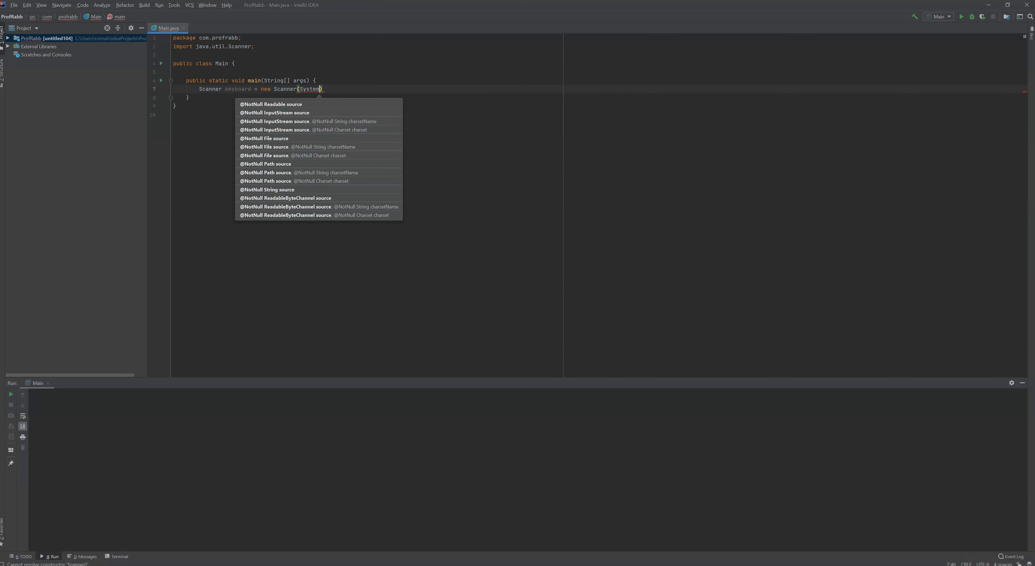
type(".")
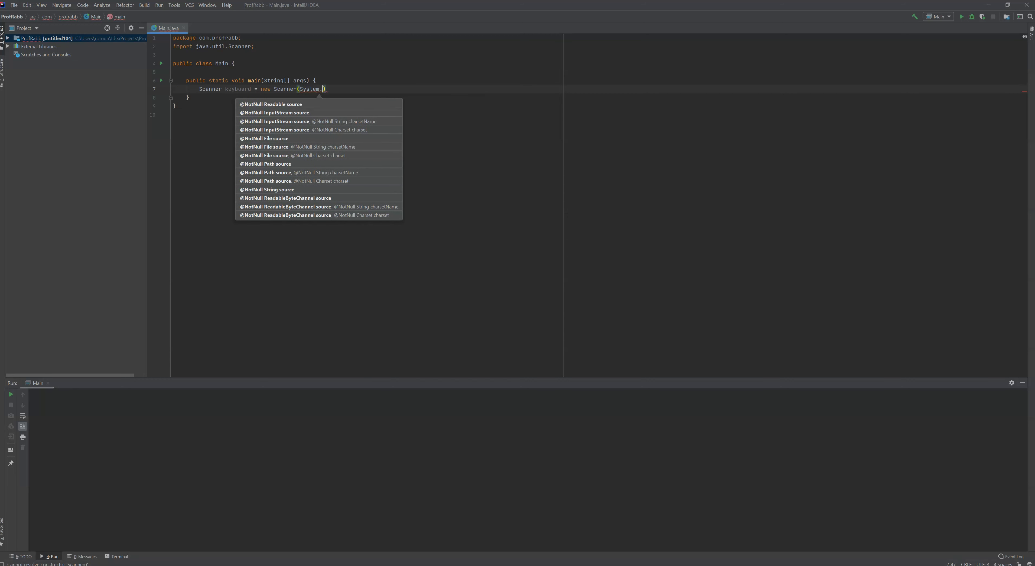
type("in")
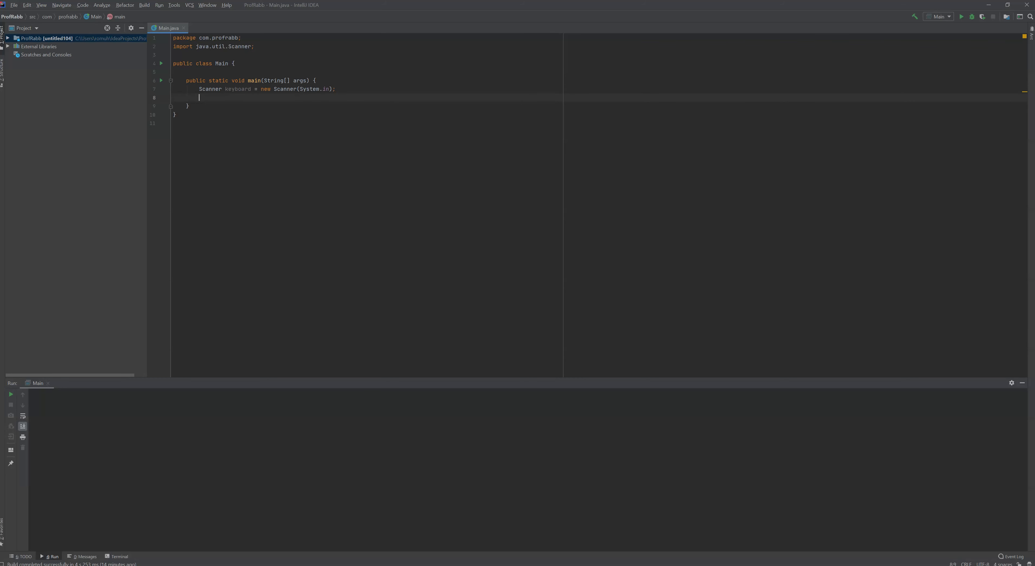
- Add System.out.print("Enter your first name: "); below the Scanner declaration
type("System")
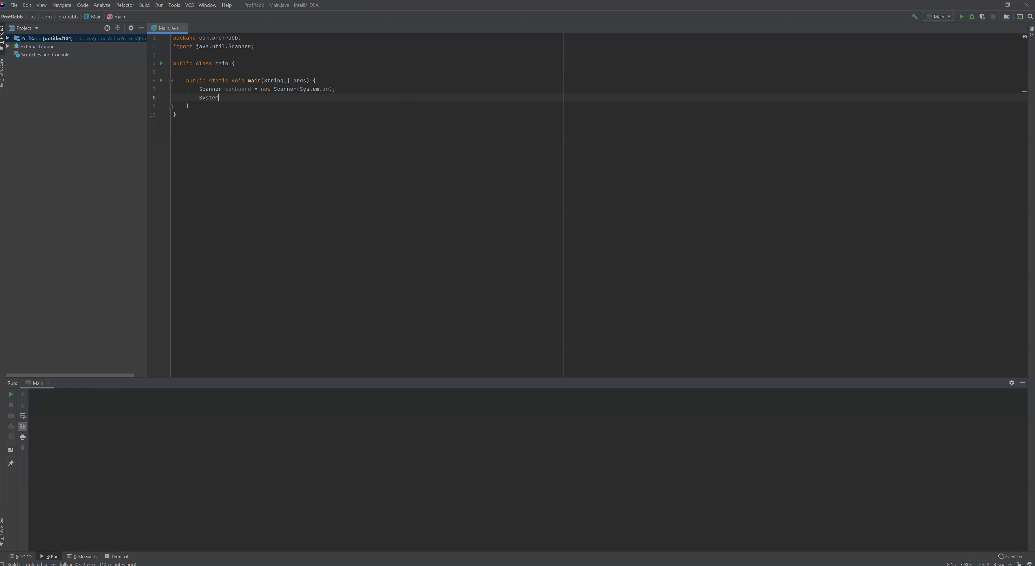
type(".out")
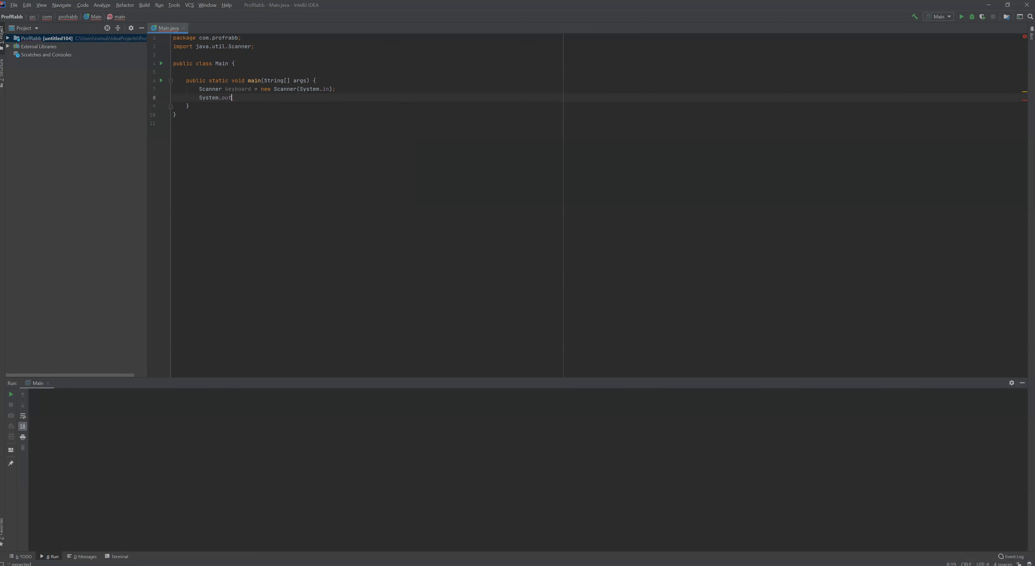
type(".print(\"Enter your first name")
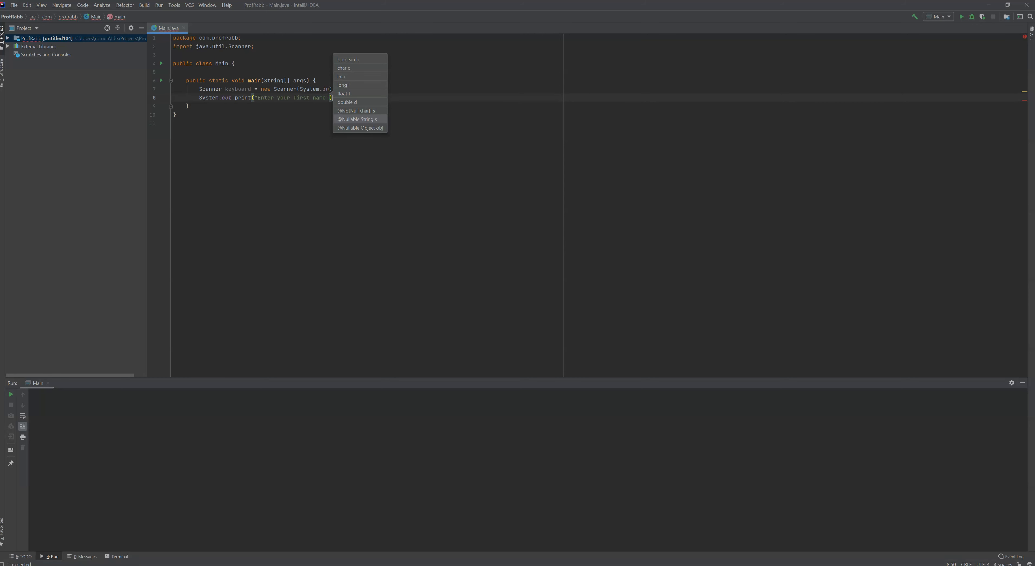
mouse_move(452, 100)
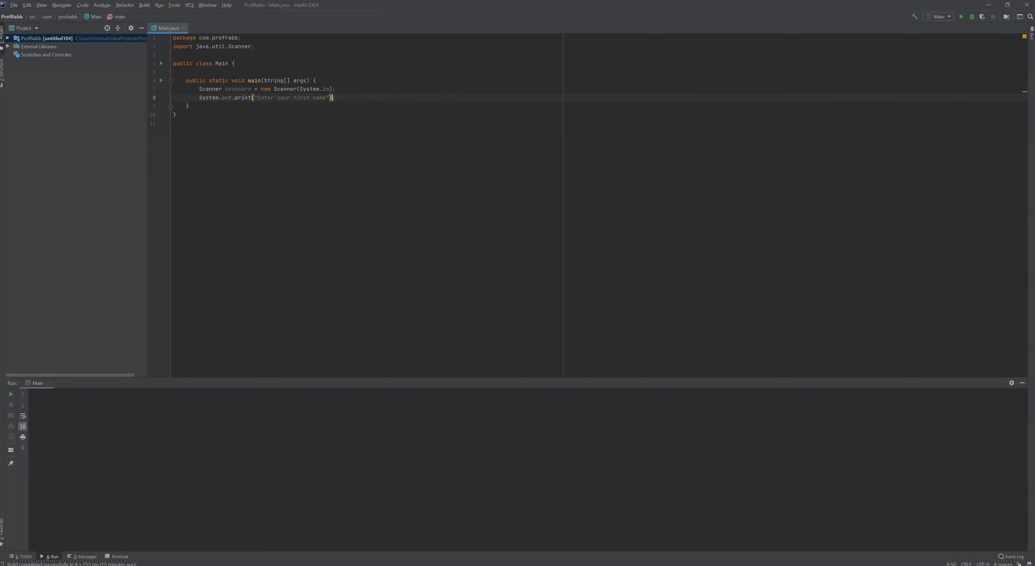
type(":")
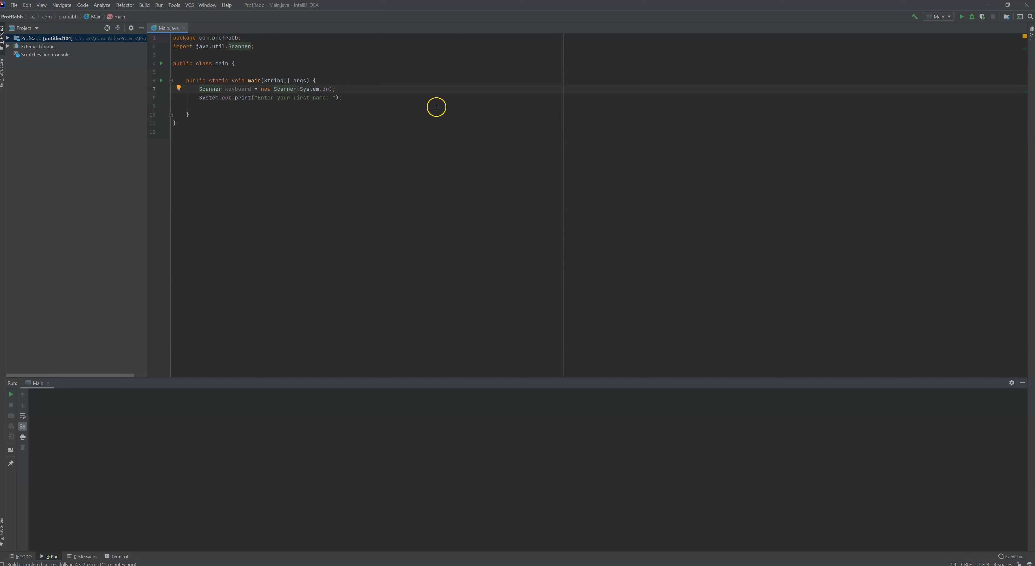
mouse_move(361, 91)
type("String")
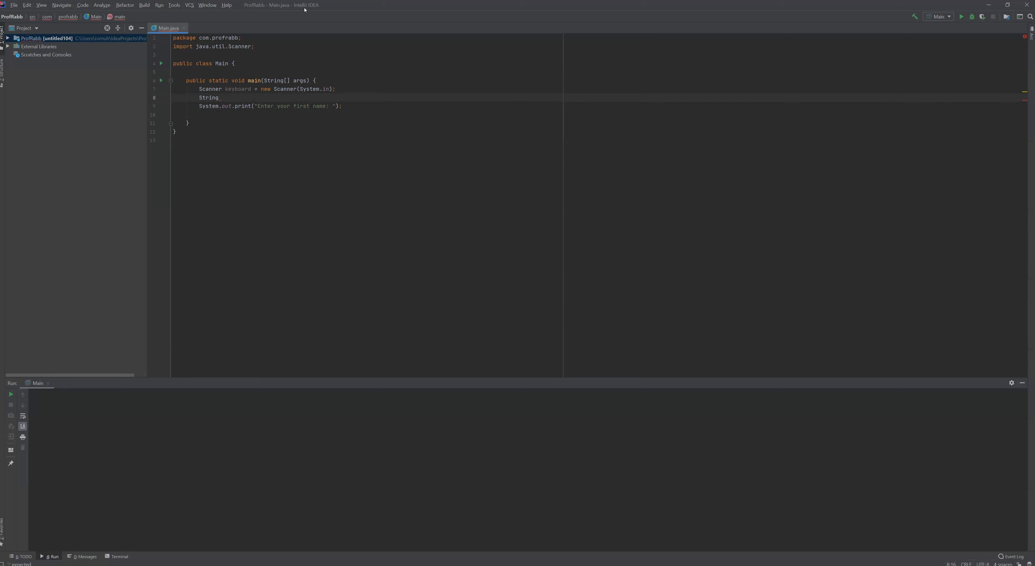
- Declare String first and assign first = keyboard.nextLine(); after the prompt
type("first;")
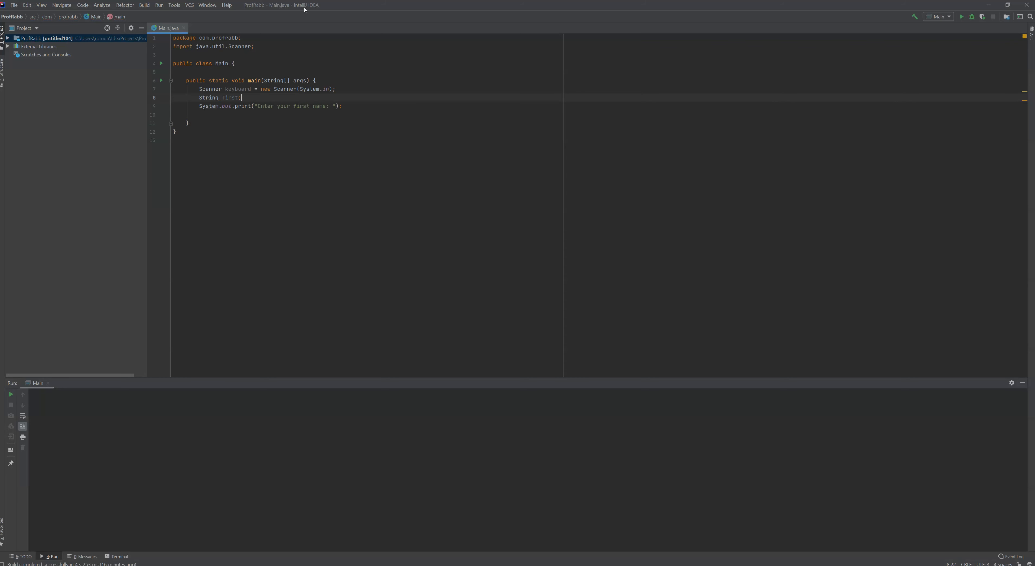
key("enter")
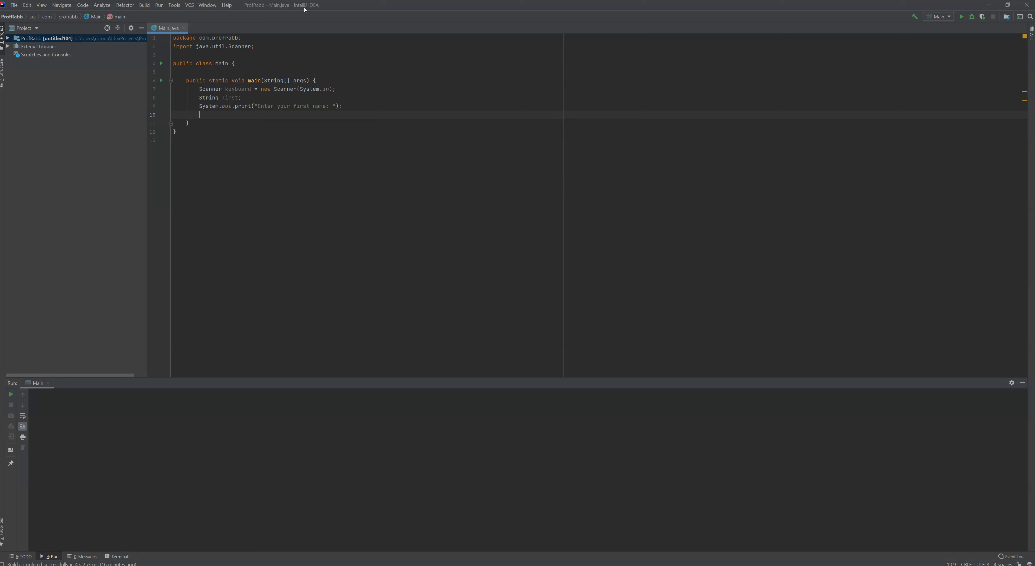
type("first =")
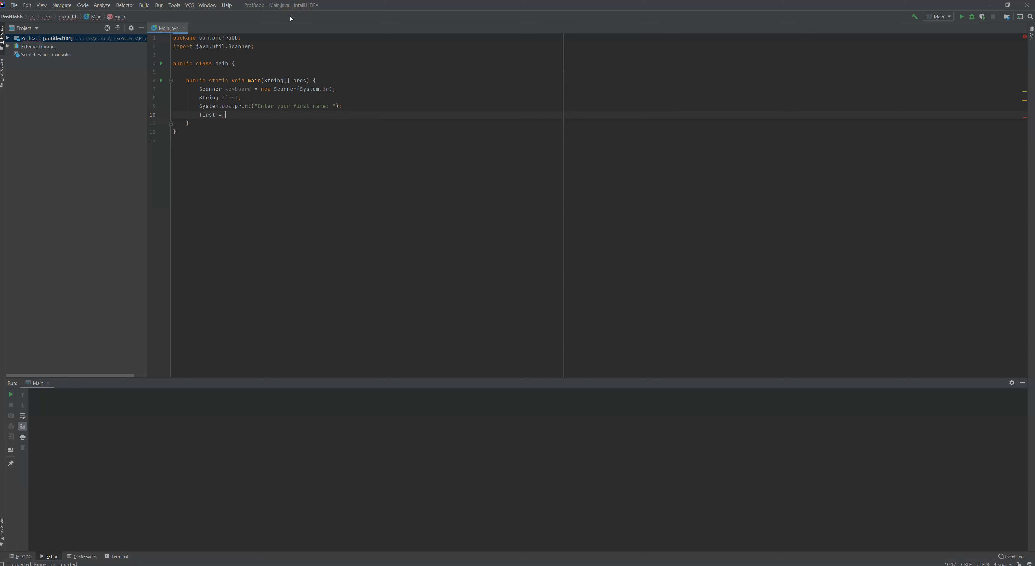
type("keyboard.")
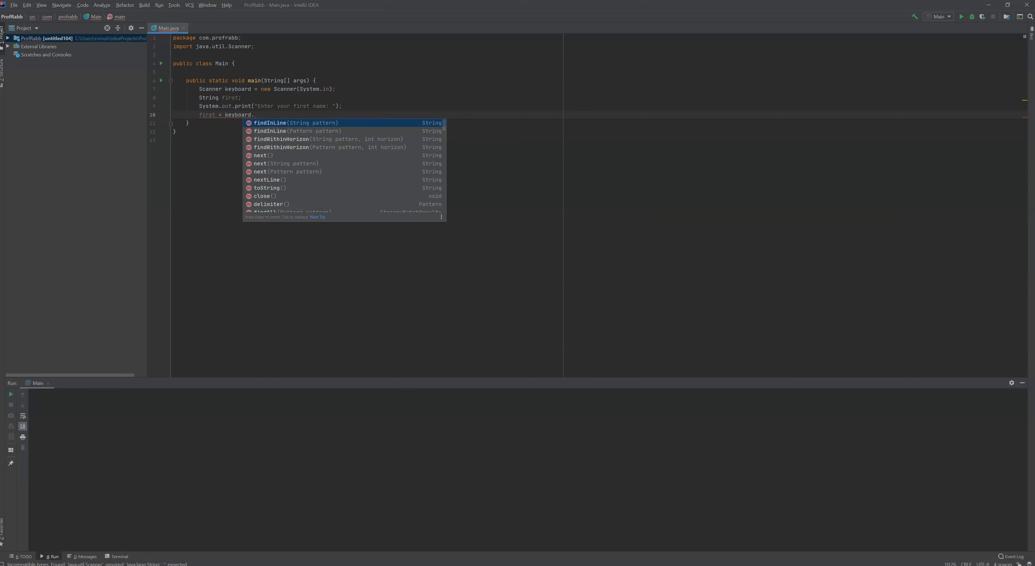
type("nextLine(")
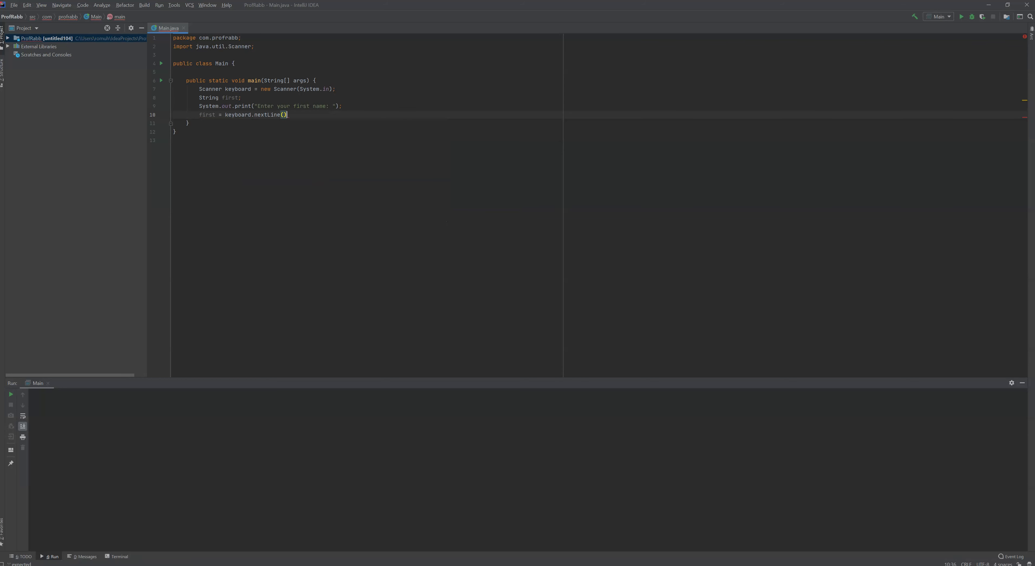
type(";")
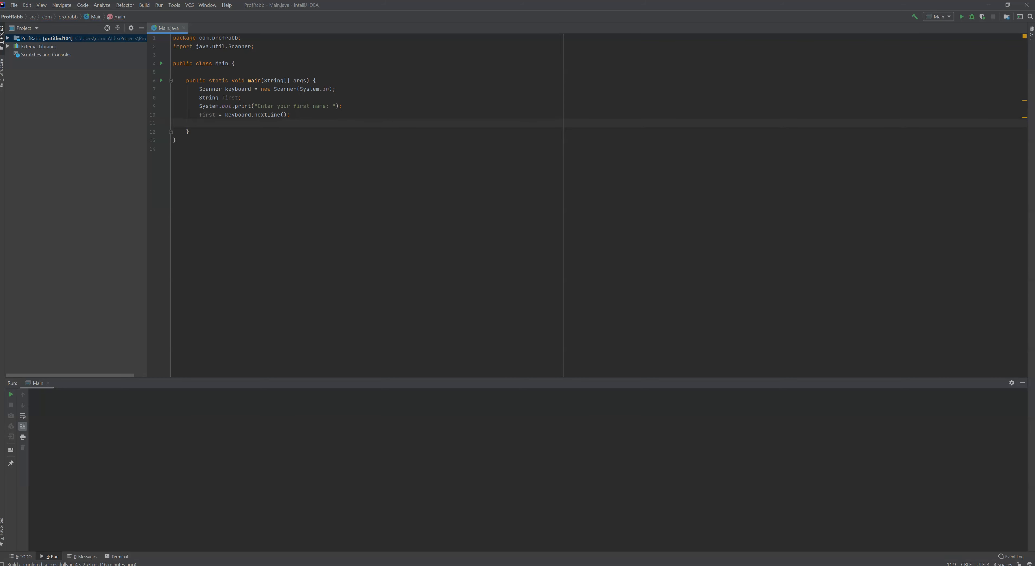
- Print the entered name with System.out.println(first);
type("System")
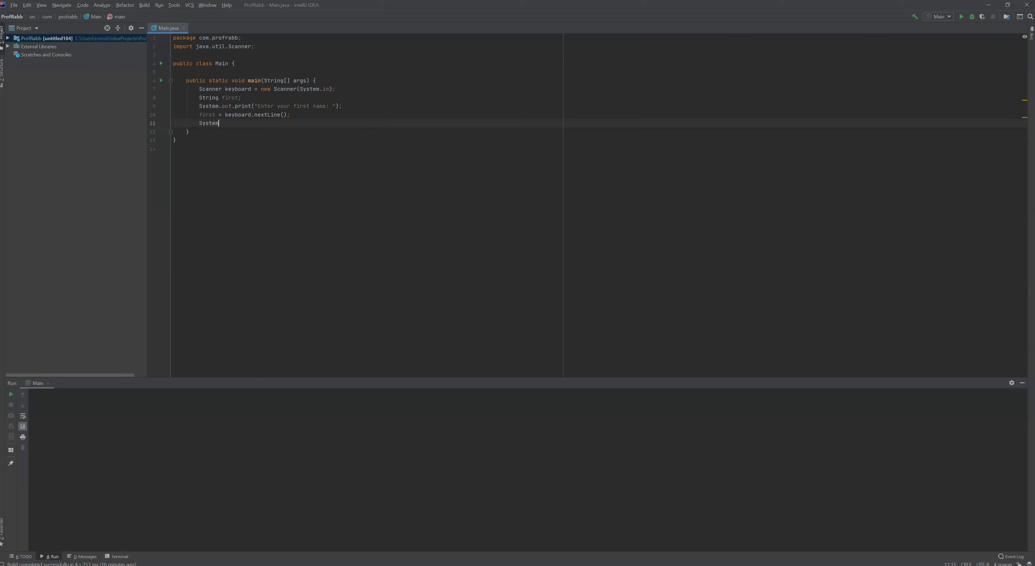
type(".out.println();")
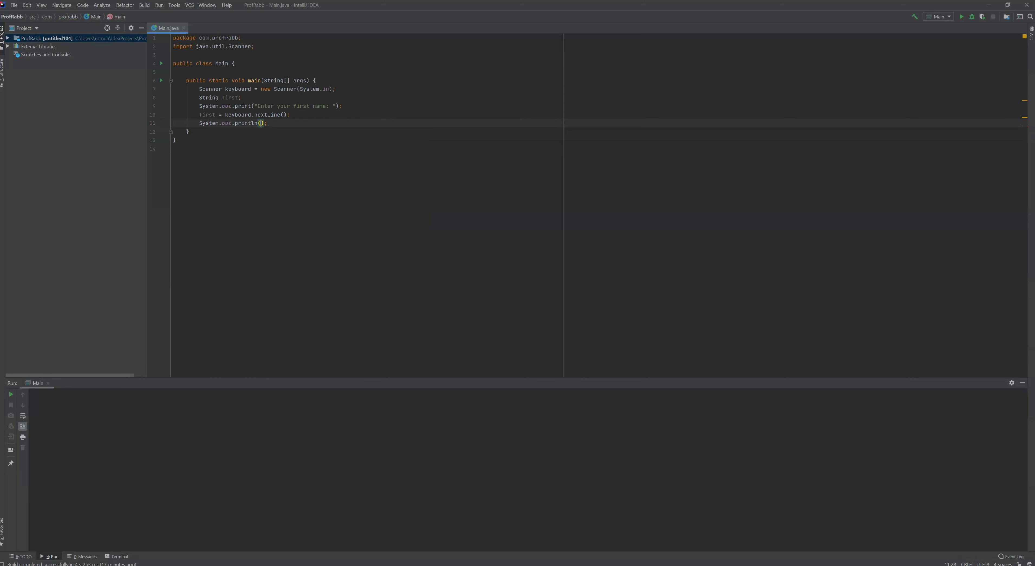
type("first")
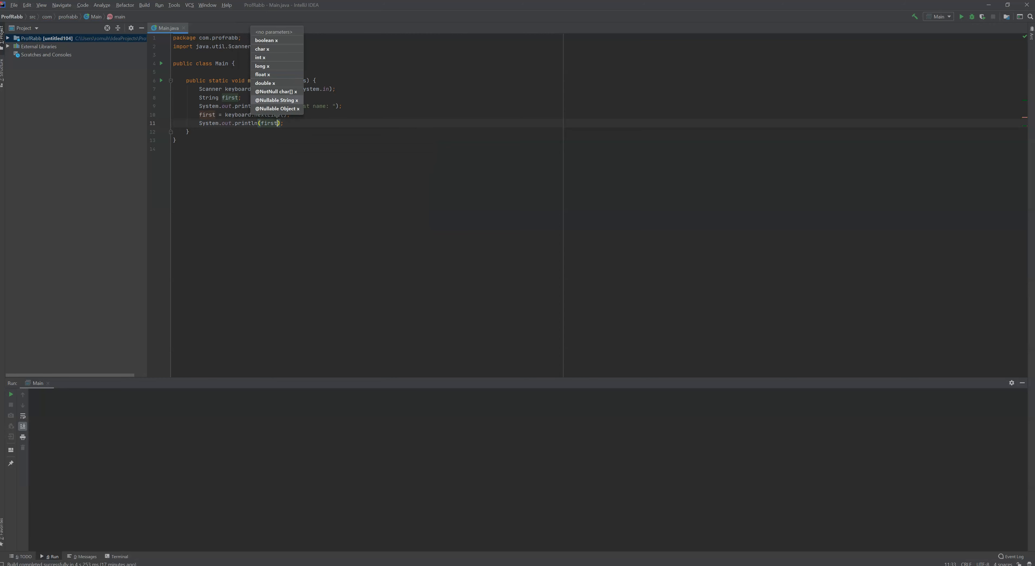
key("Escape")
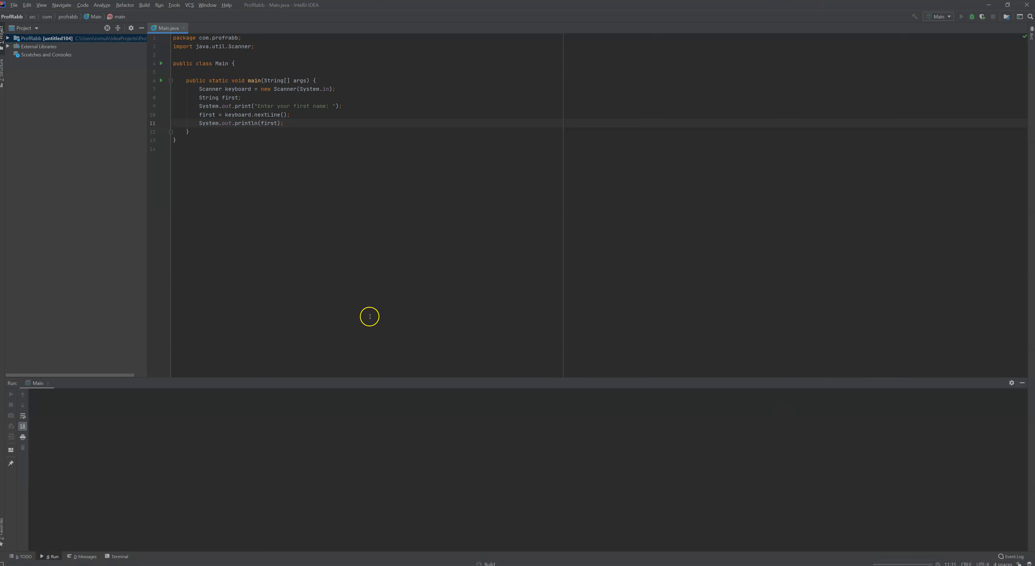
- Run Main and enter a name so the console echoes it and exits with code 0
left_click(961, 16)
type("Rabb")
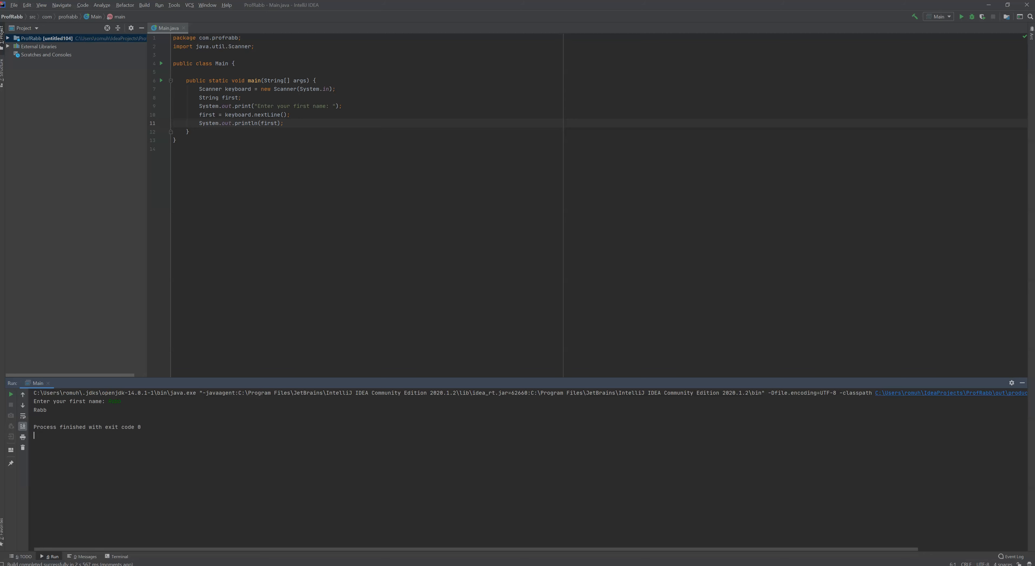
mouse_move(401, 215)
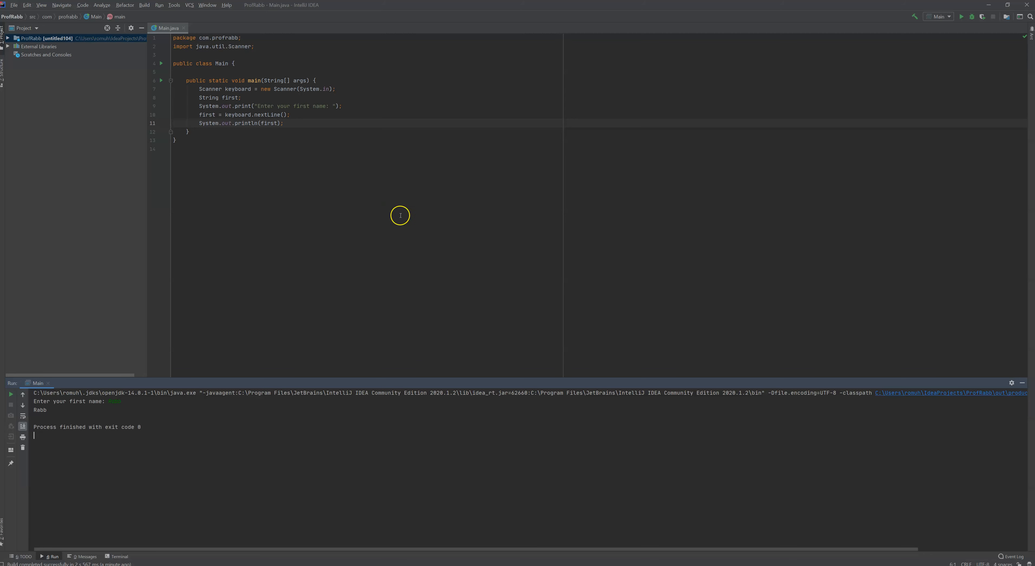
mouse_move(298, 128)
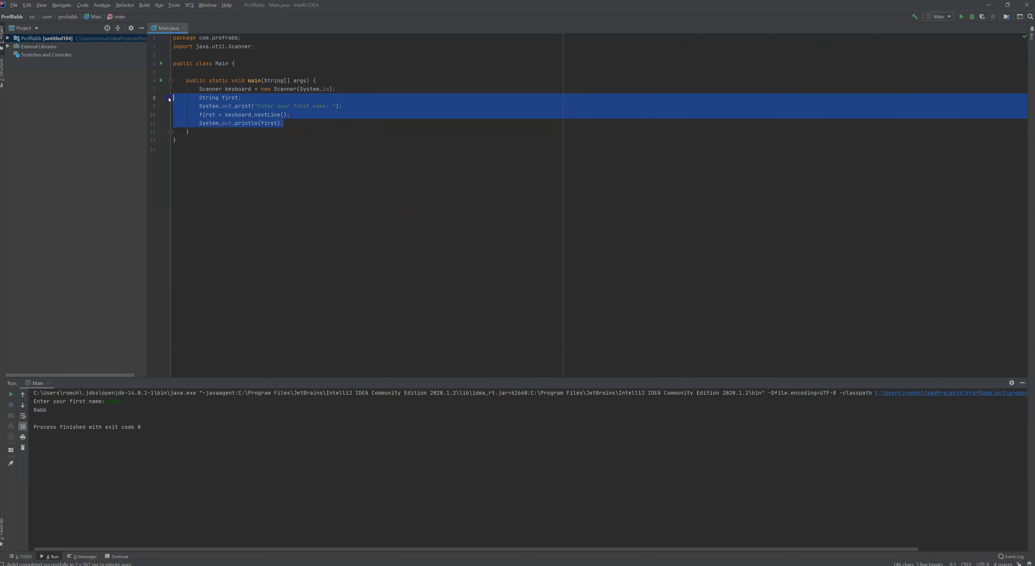
- Delete the first-name lines and declare int num1, num2, num3; instead
key("Delete")
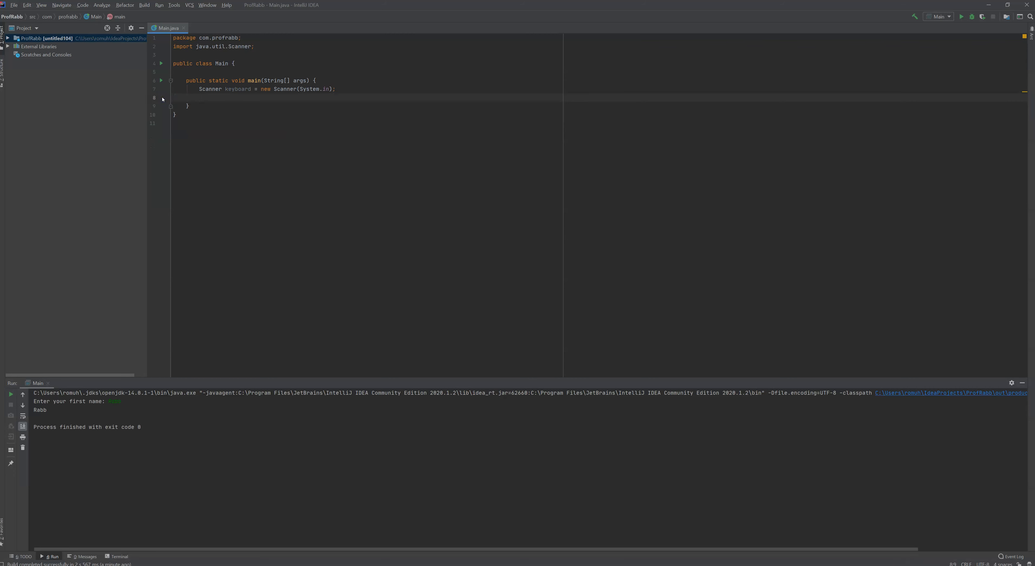
type("int")
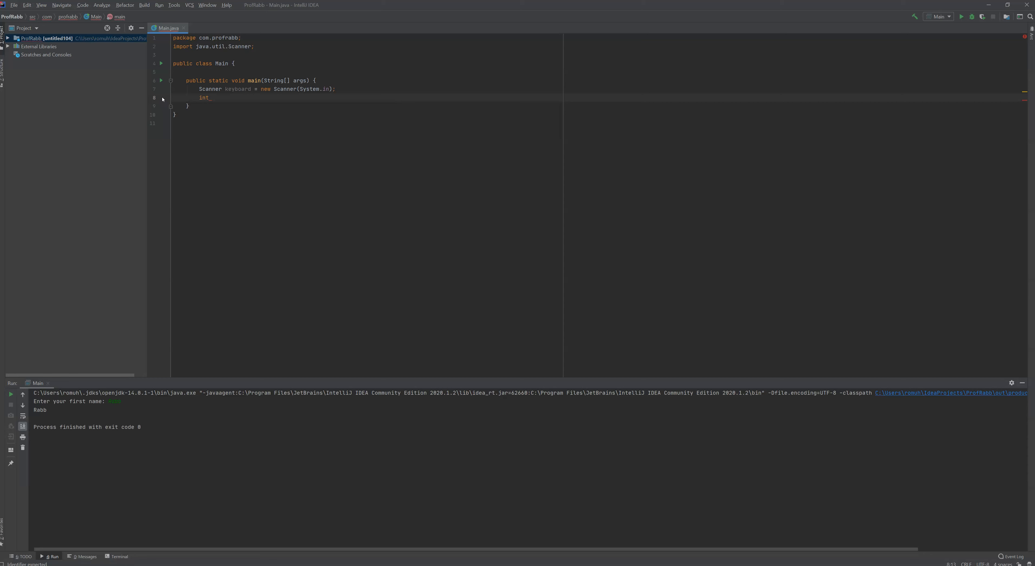
type("r")
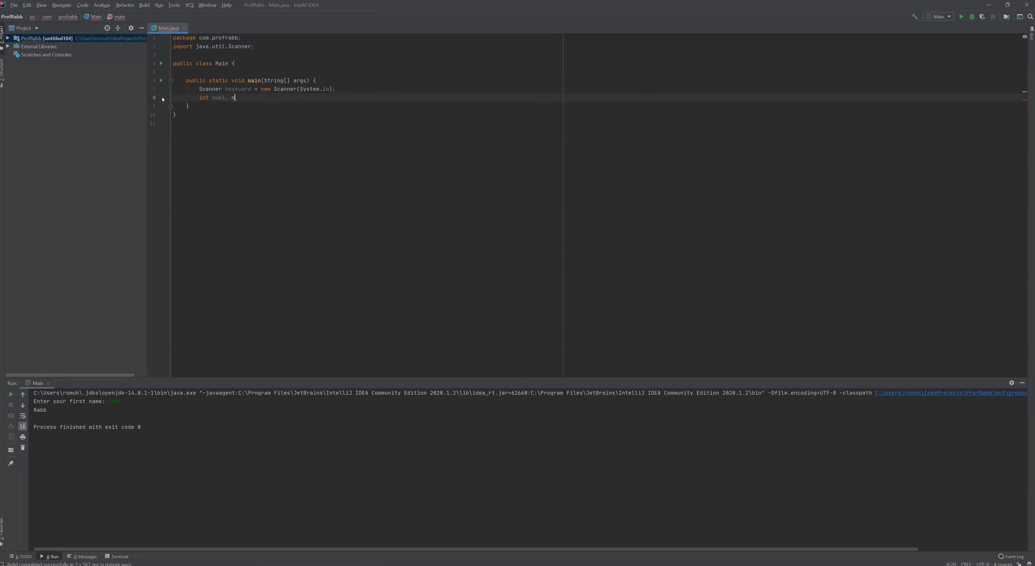
type("um2, num")
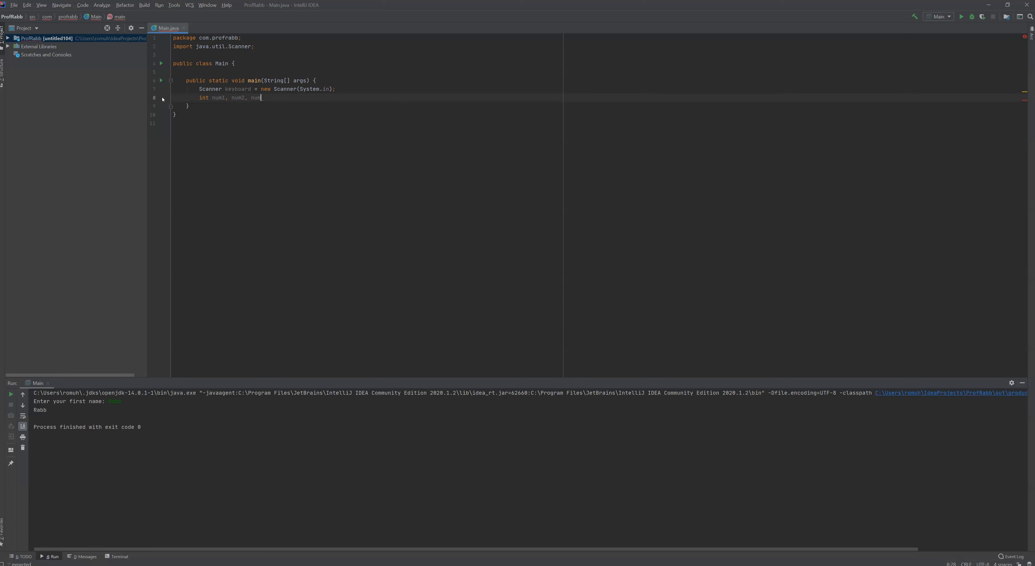
type("3;")
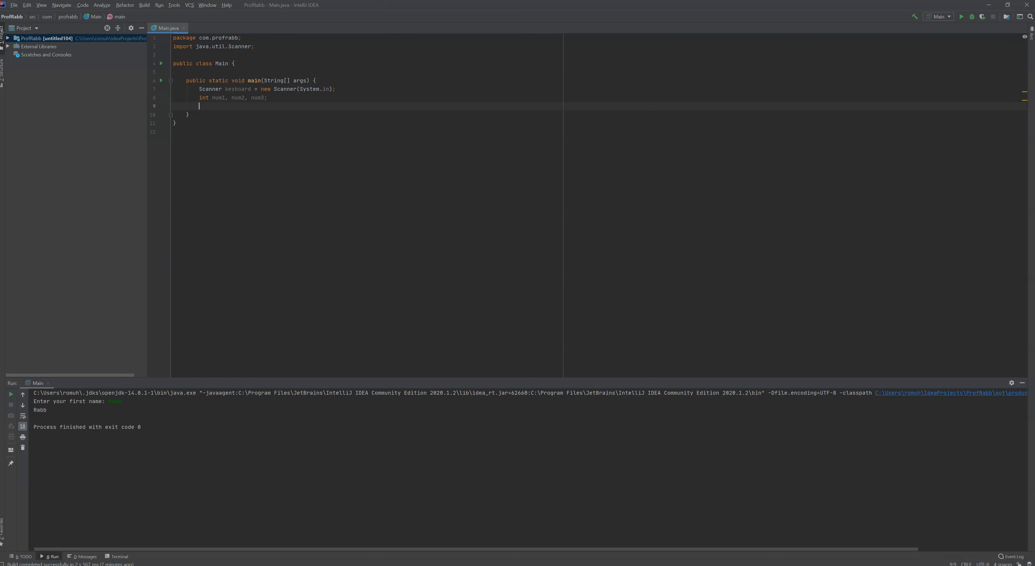
- Print the prompt "Enter an integer value: " with System.out.println
type("S")
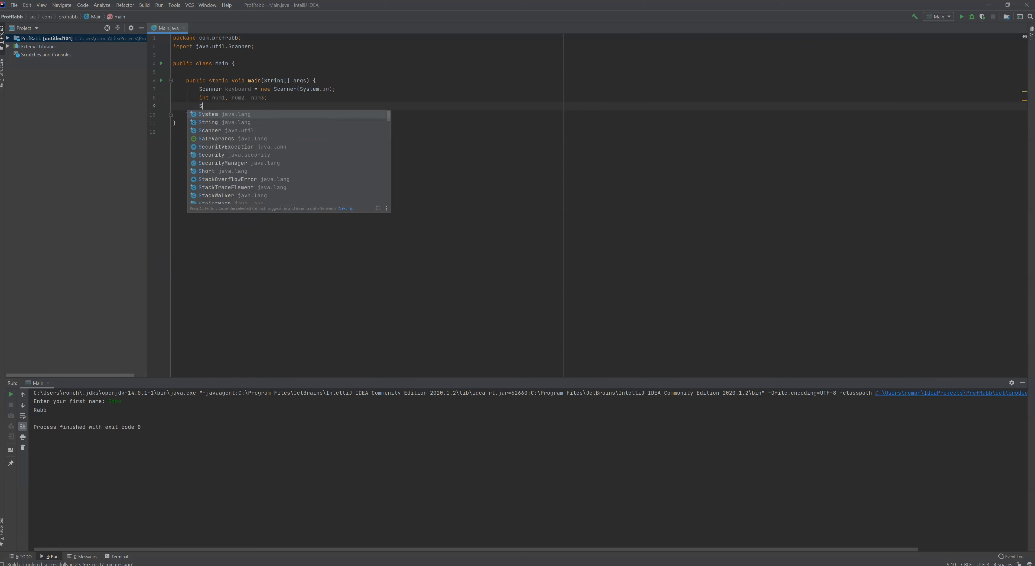
type("ystem.out.println(\"En\");")
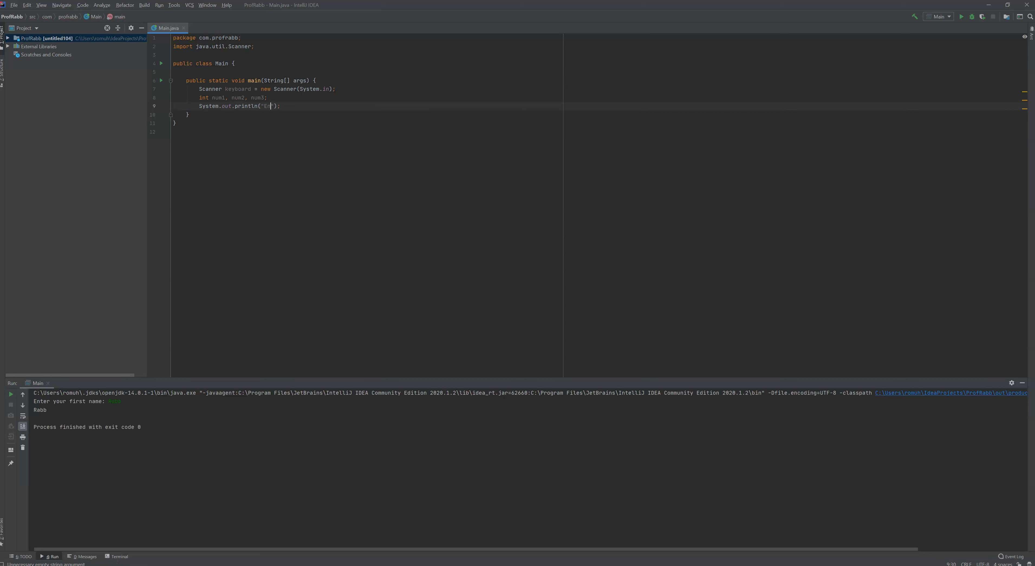
type("nter")
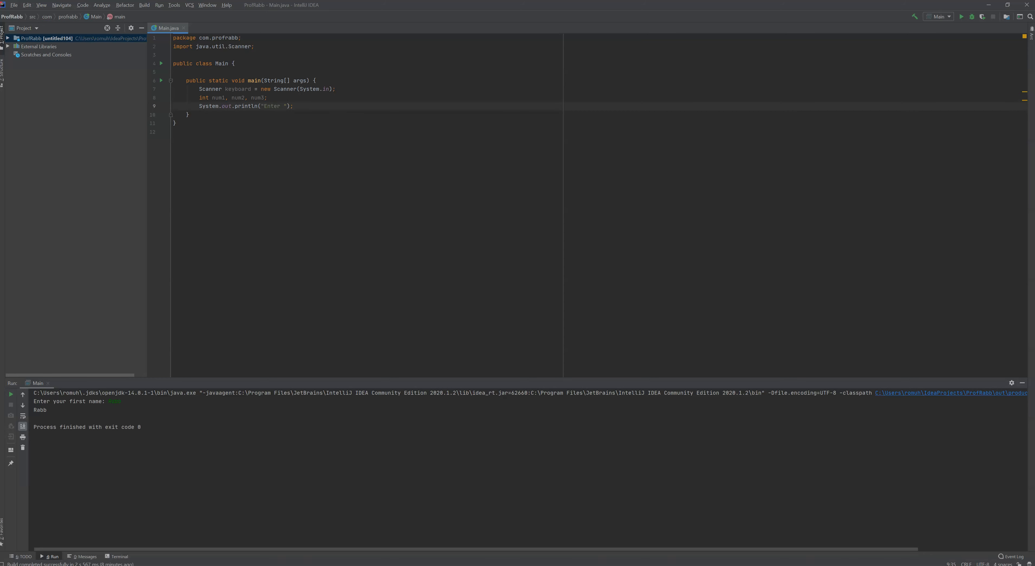
type("an integer value:")
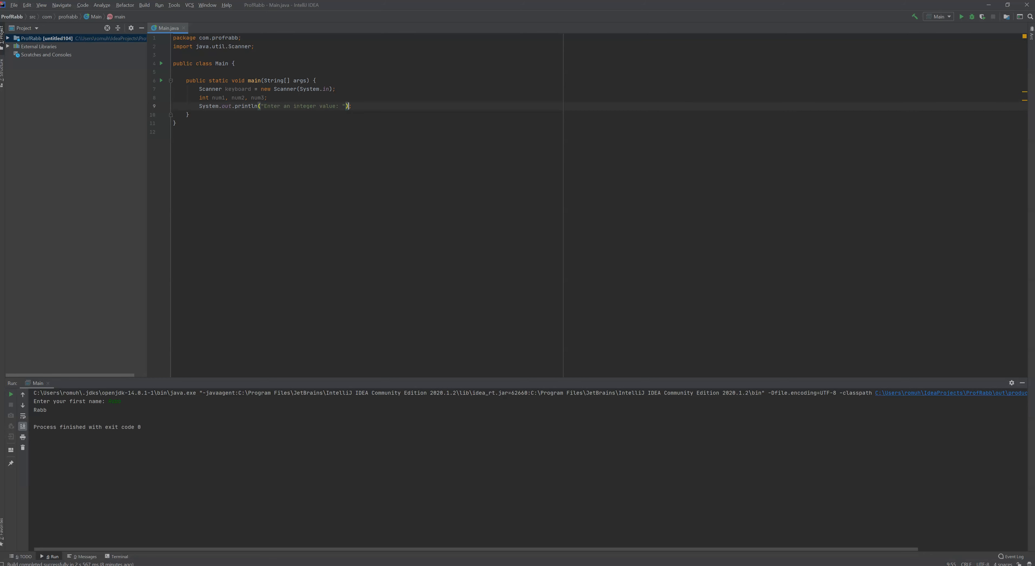
type(";")
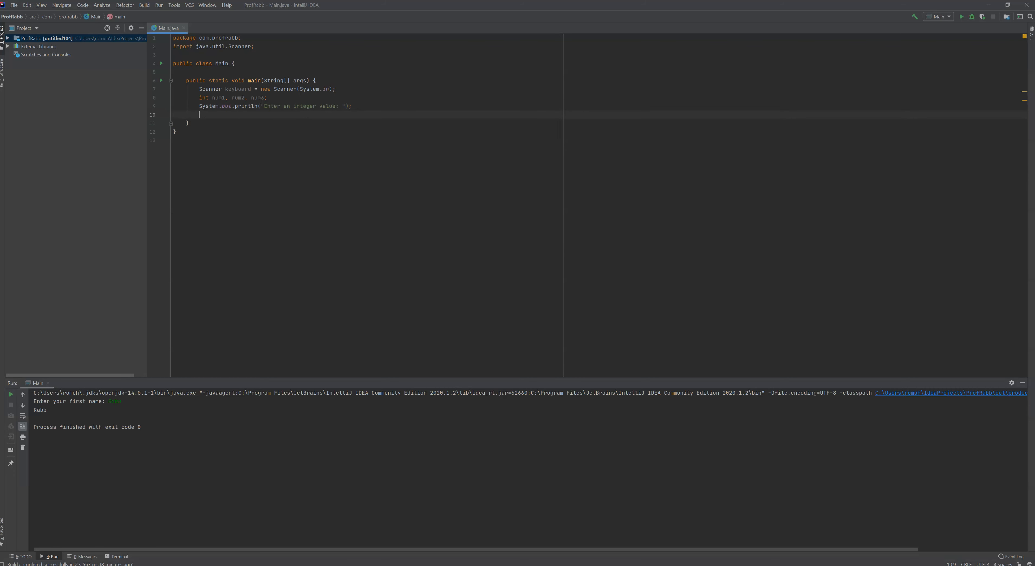
- Read the first integer with num1 = keyboard.nextInt();
type("num1")
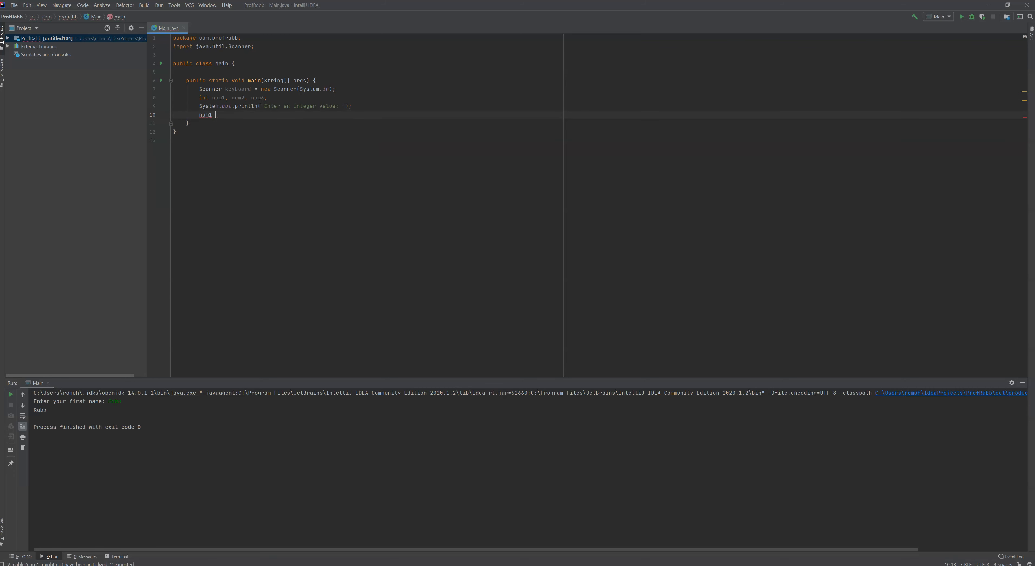
type("=")
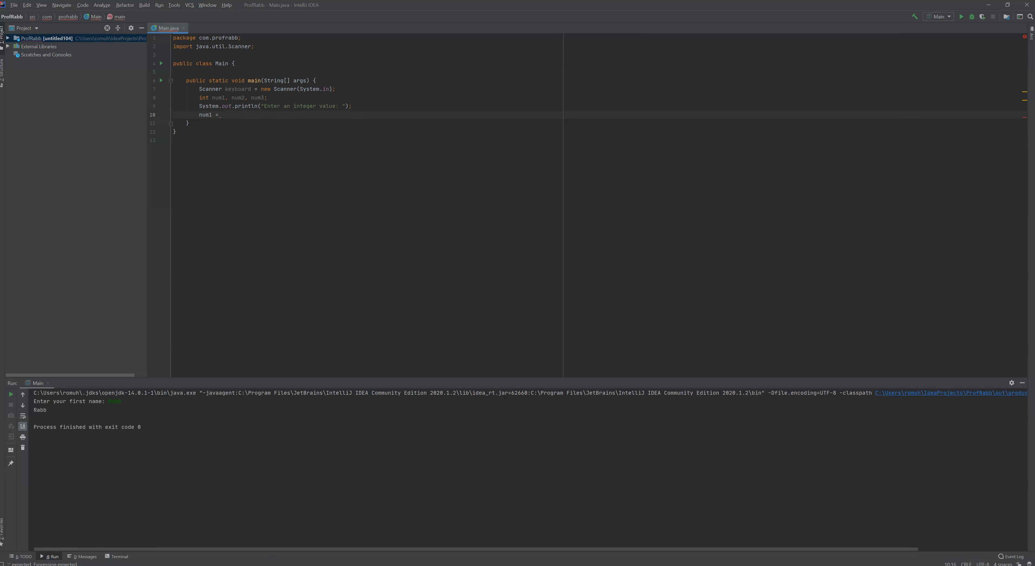
type("keyboard.")
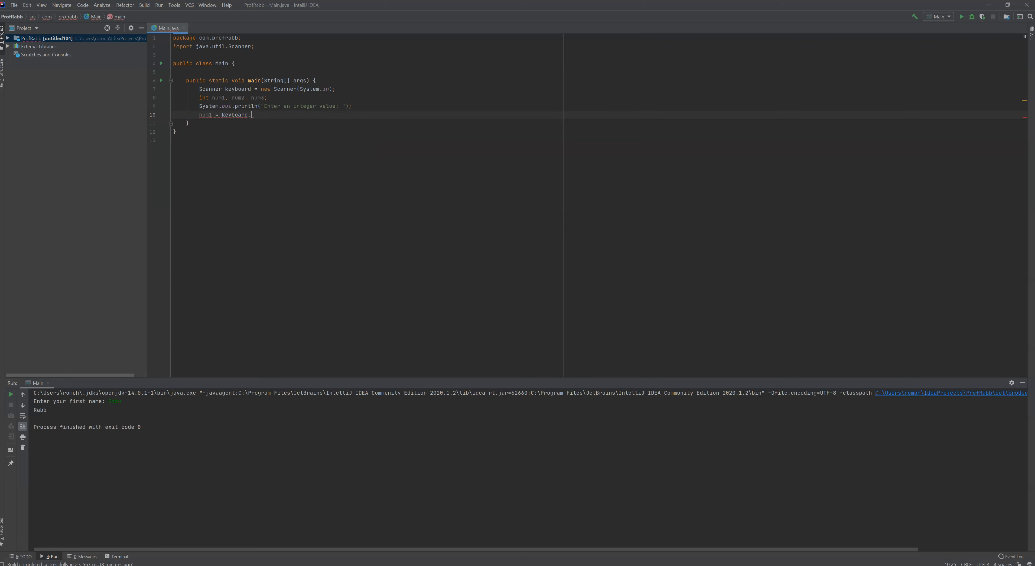
type("ne")
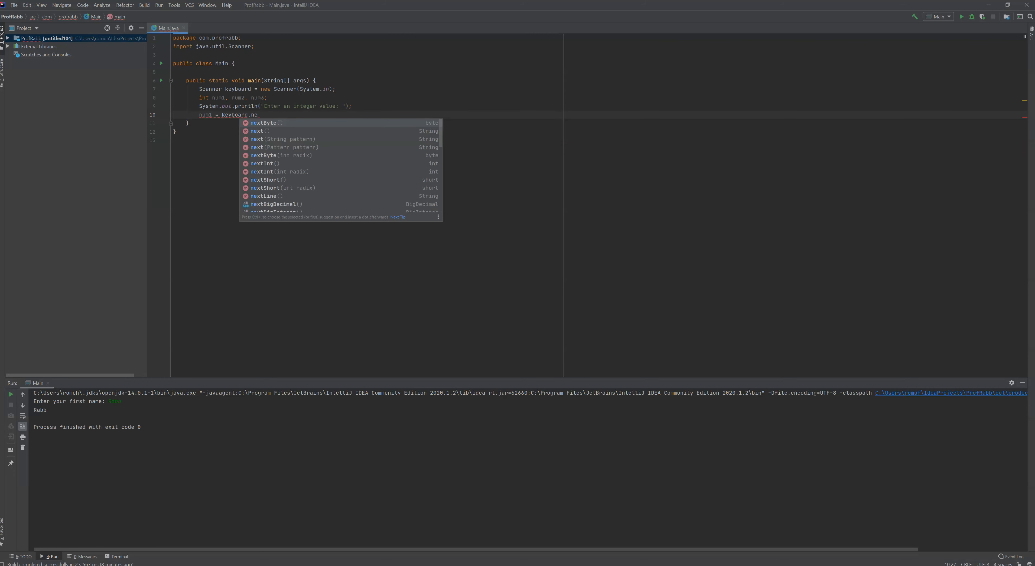
type("Int();")
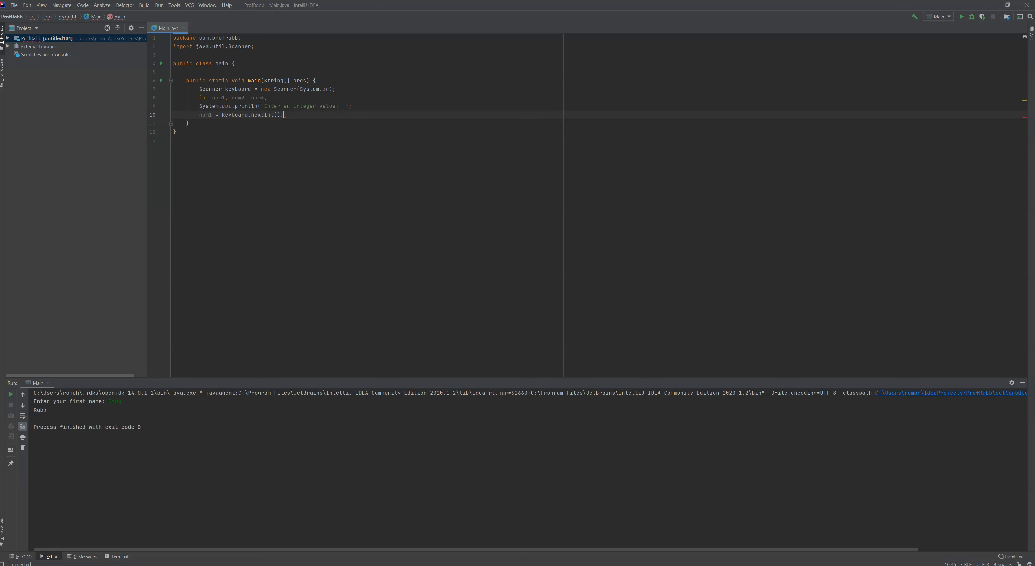
- Print the second prompt "Enter another integer value: " on the next line
key("enter")
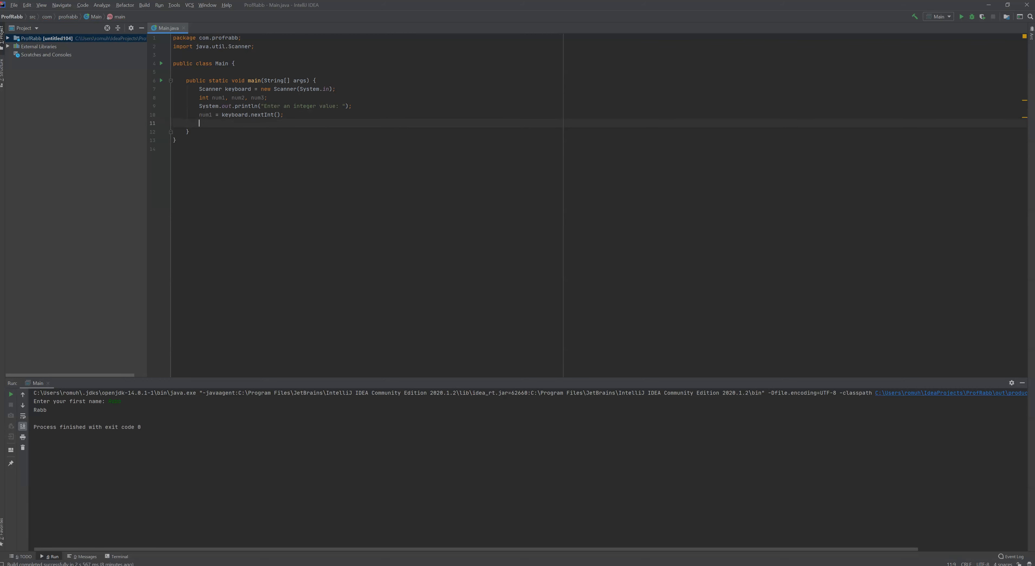
type("System")
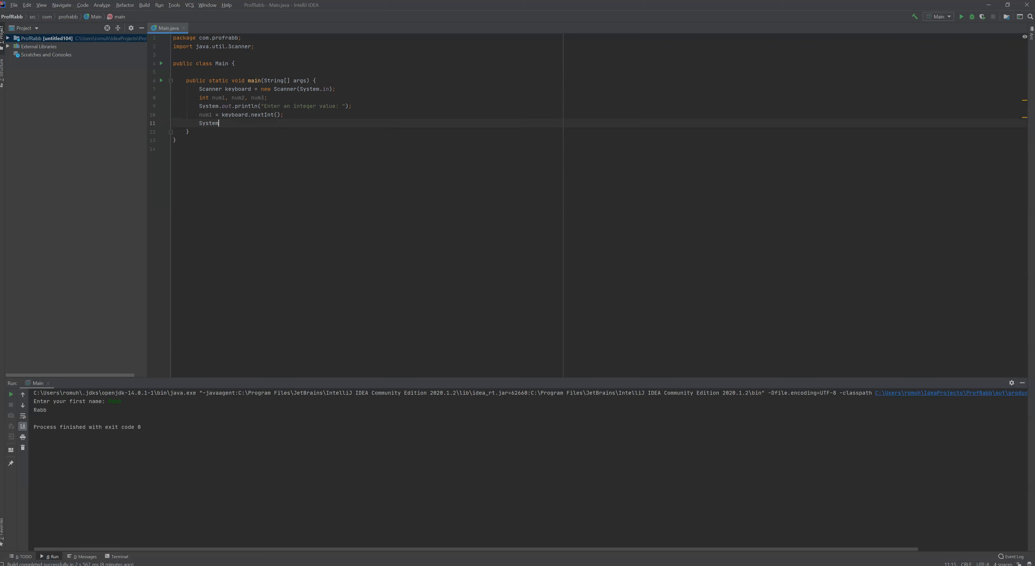
type(".out.println();")
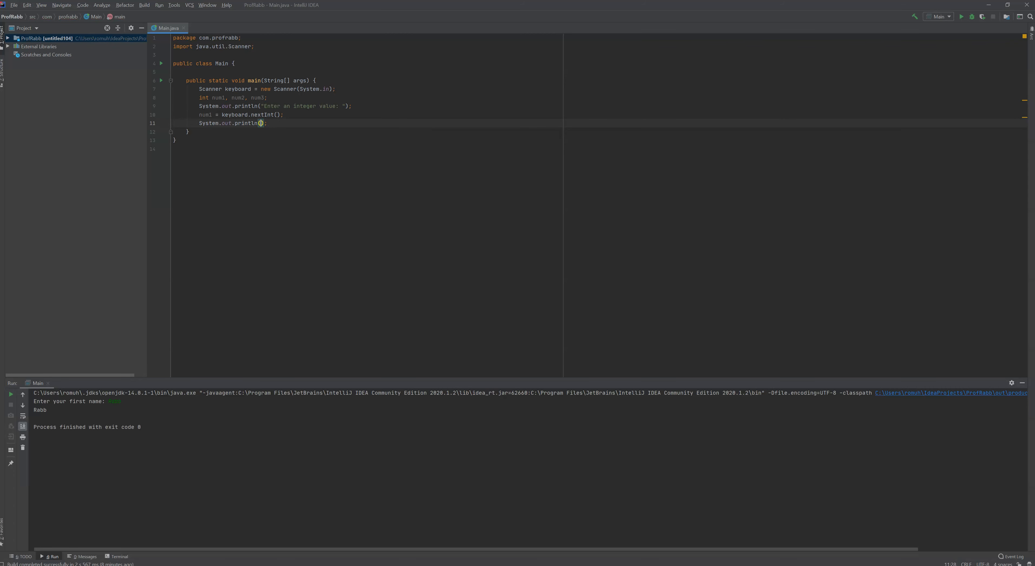
type("Enter\"")
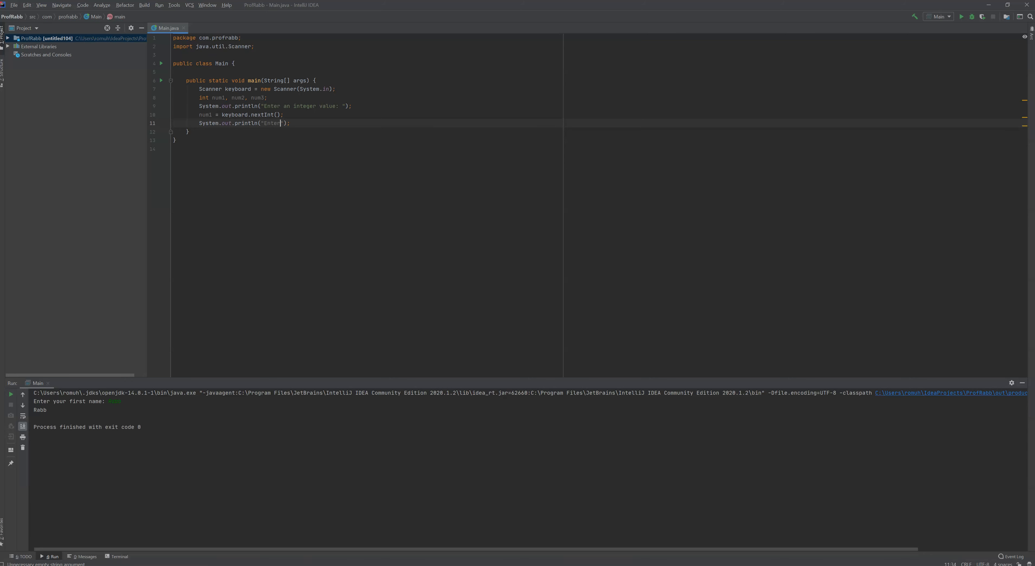
type("and")
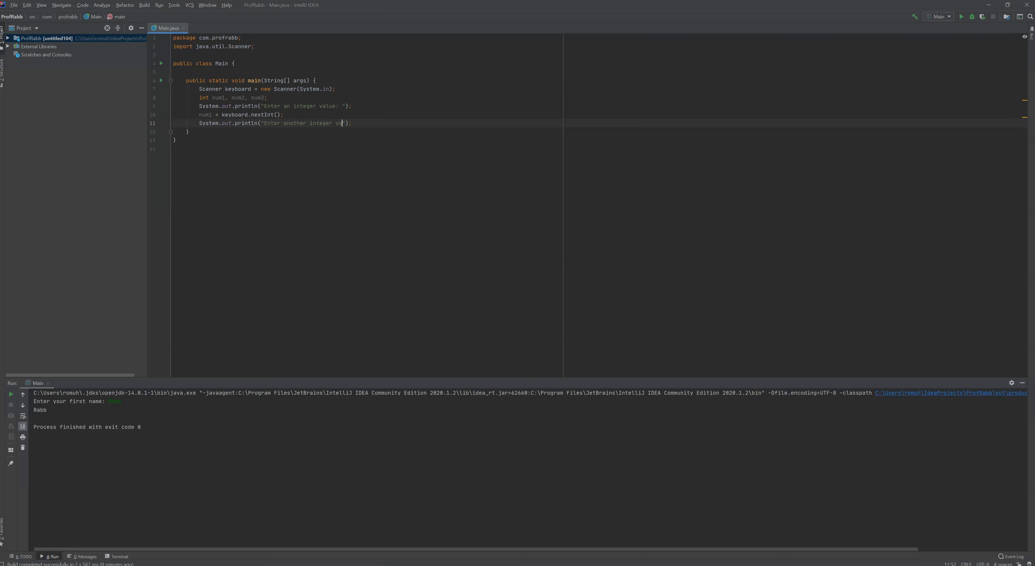
type("lue:")
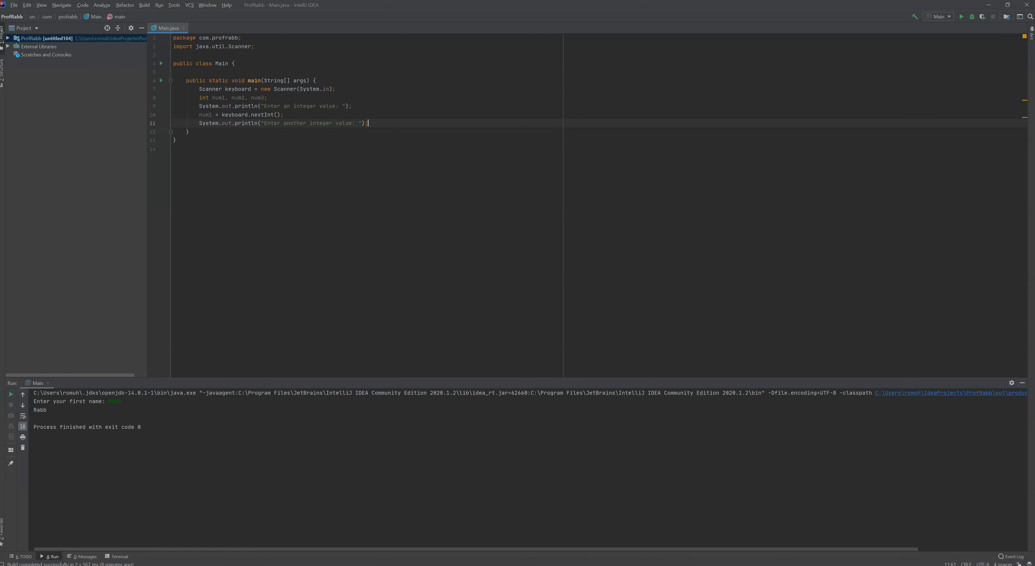
- Read the second integer with num2 = keyboard.nextInt();
type("num")
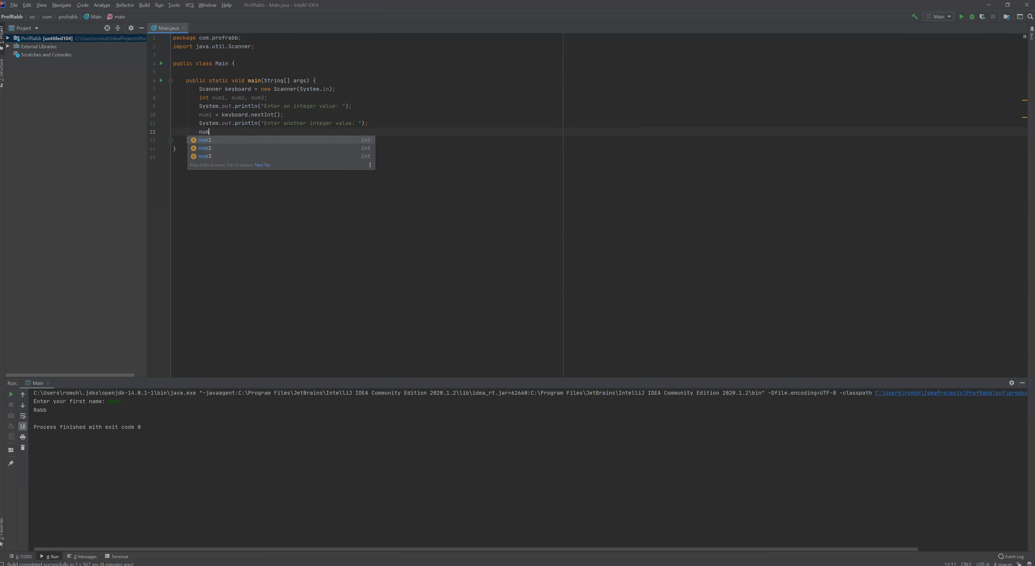
key("down")
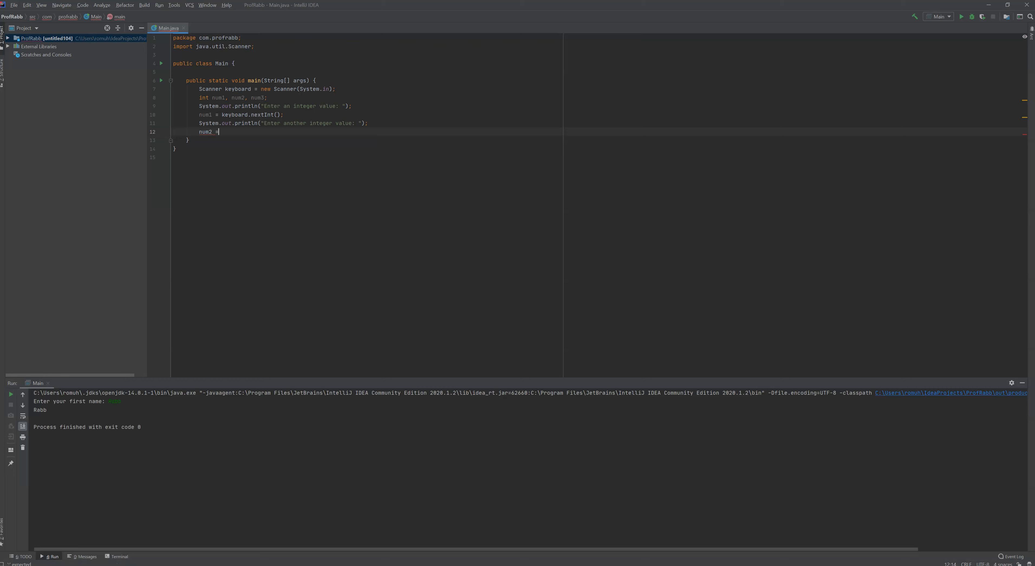
type("keyboard.")
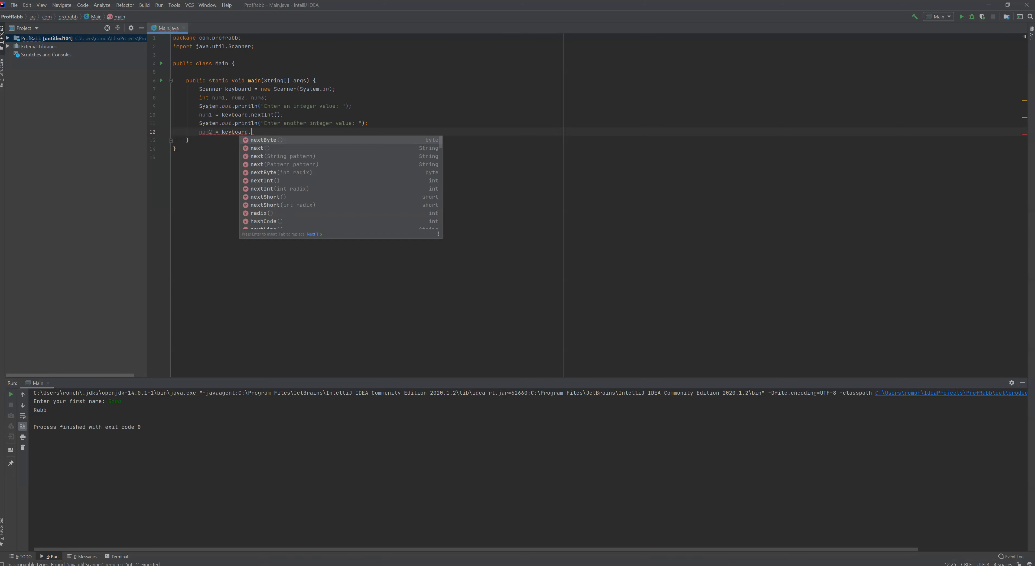
type("nextInt();")
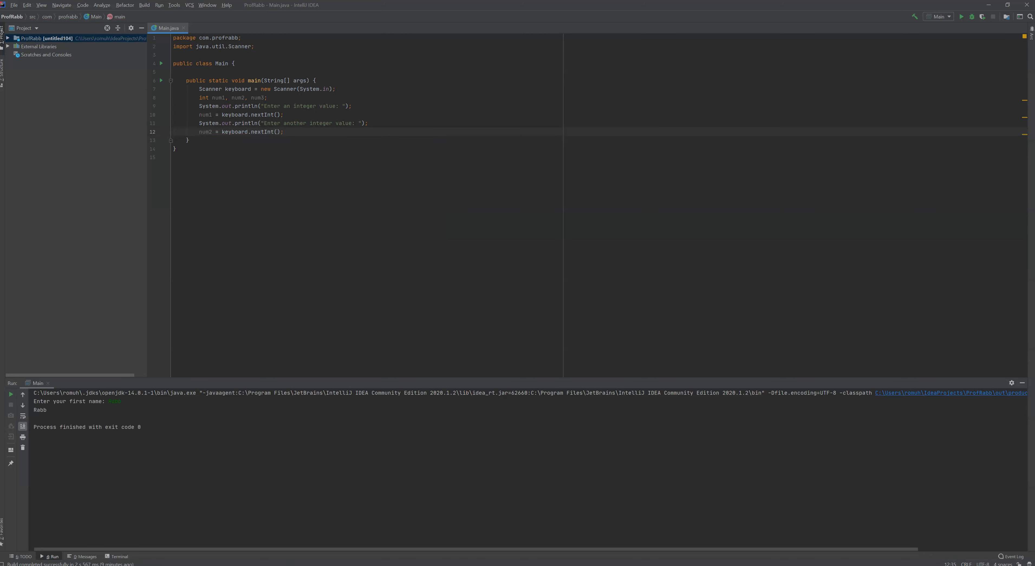
key("enter")
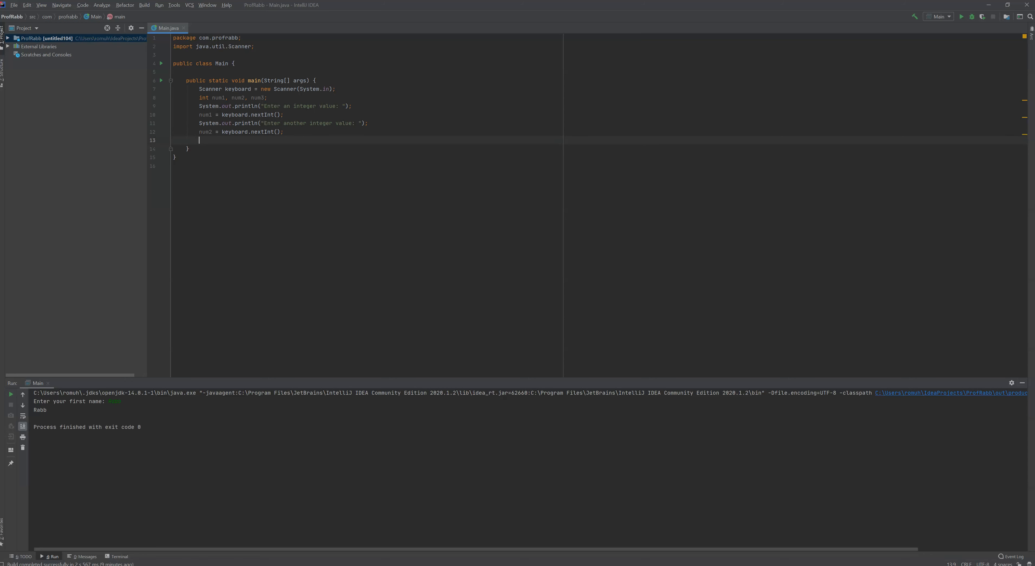
- Set num3 = num1 + num2; and print num3 with System.out.println
type("num3")
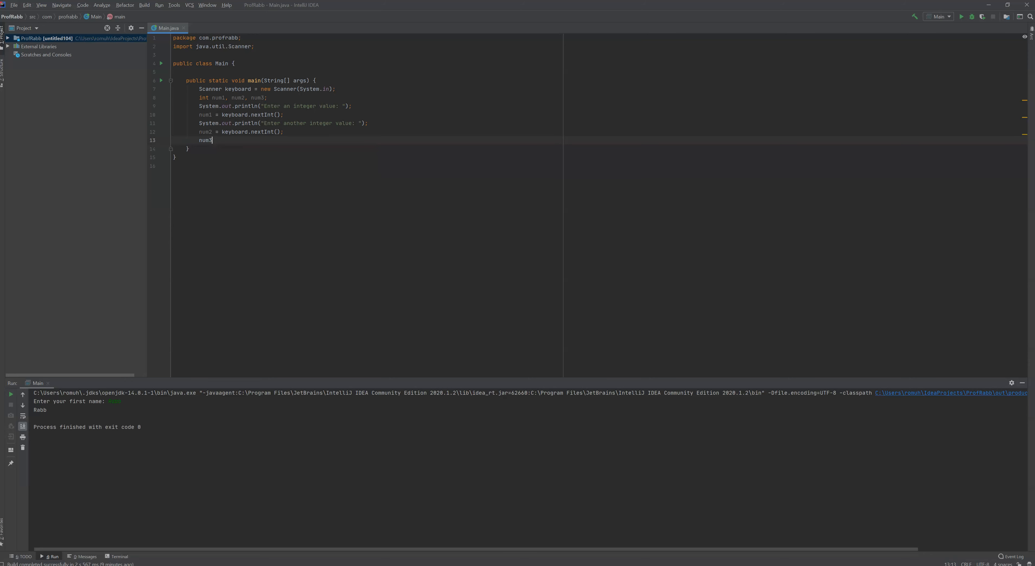
type("= nu")
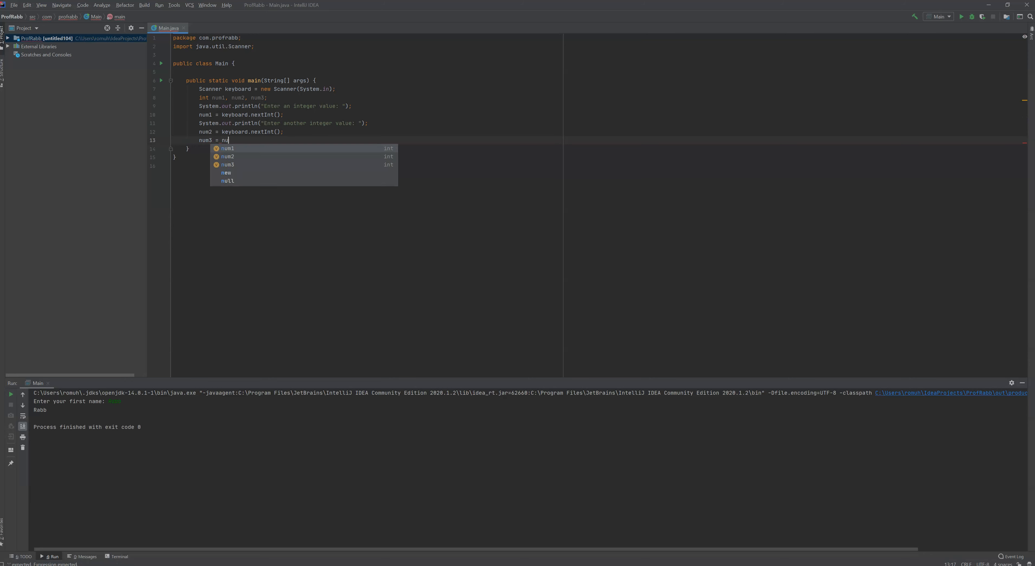
type("num1 + num2;")
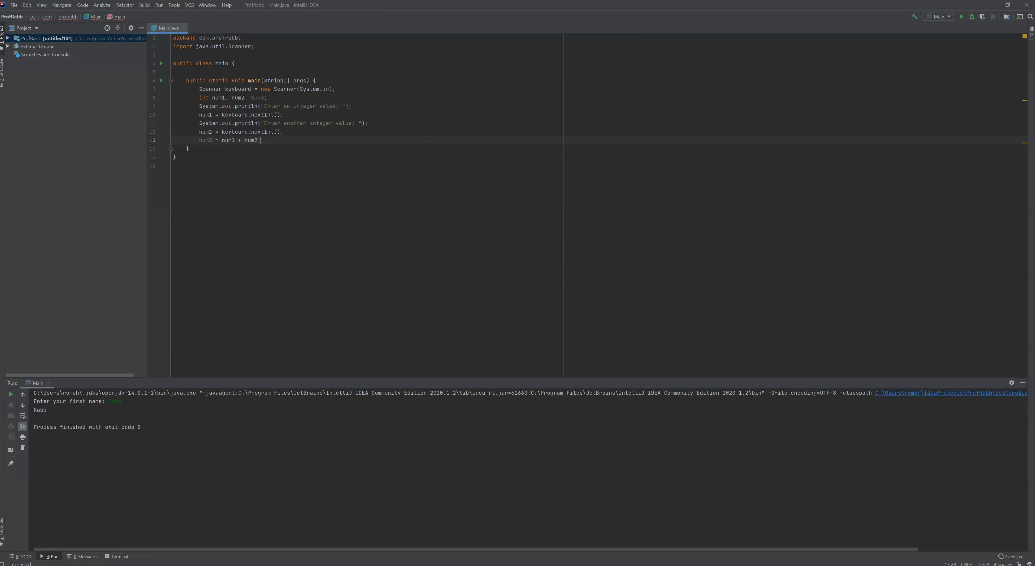
type("System.out.println();")
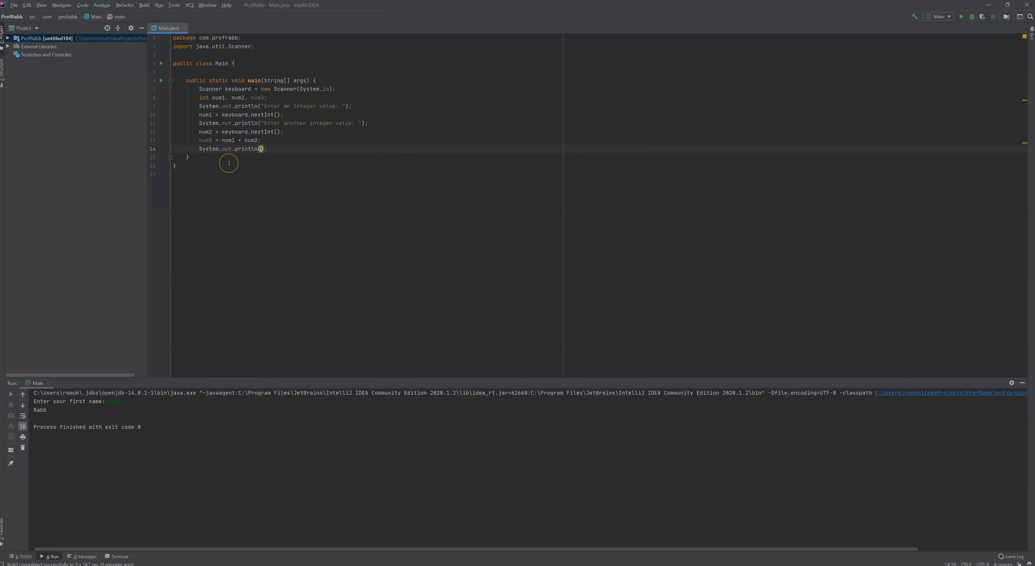
type("num3")
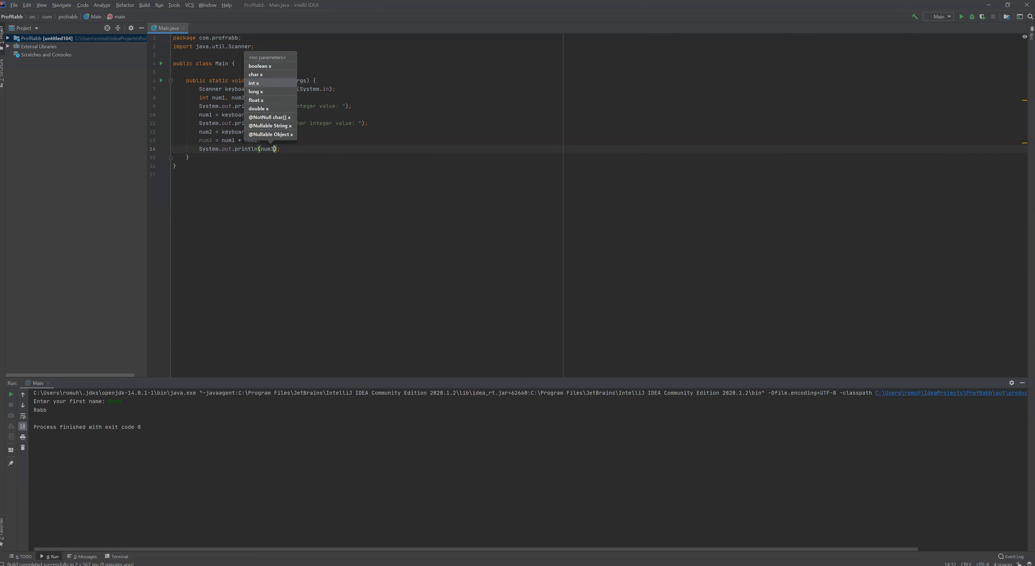
key("Escape")
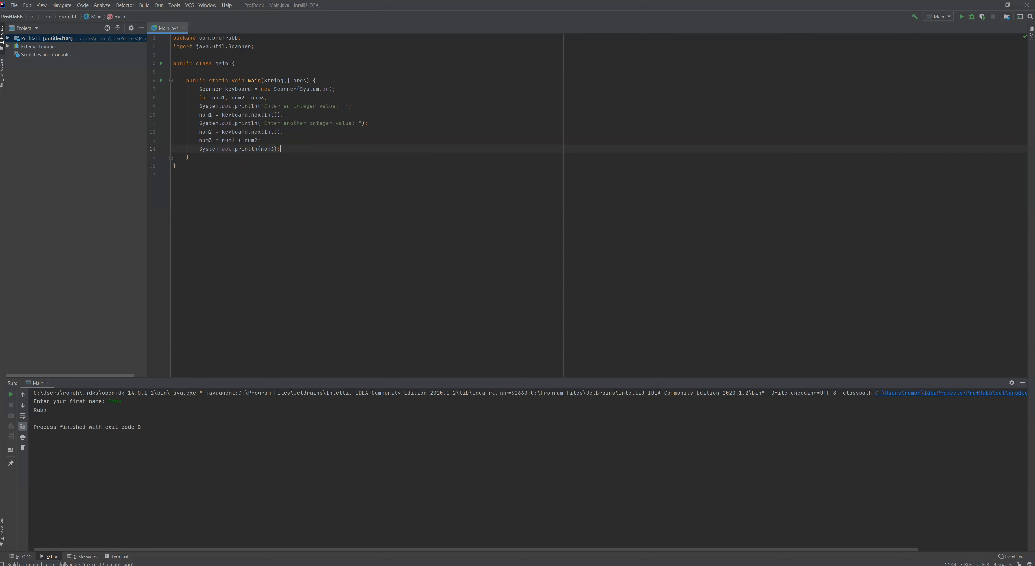
mouse_move(444, 166)
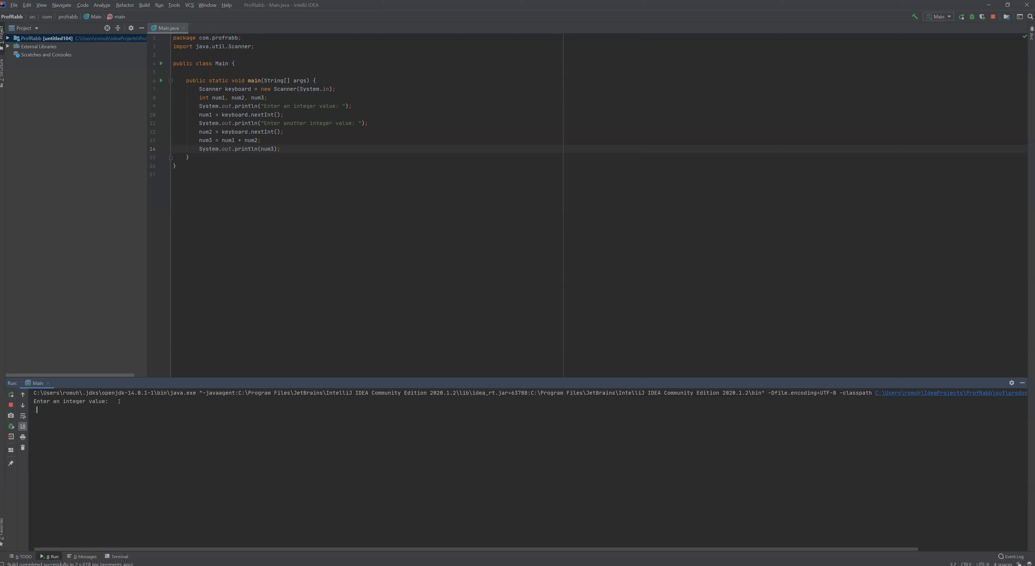
- Run the program and enter two integers (second one 4) so the console prints their sum
key("enter")
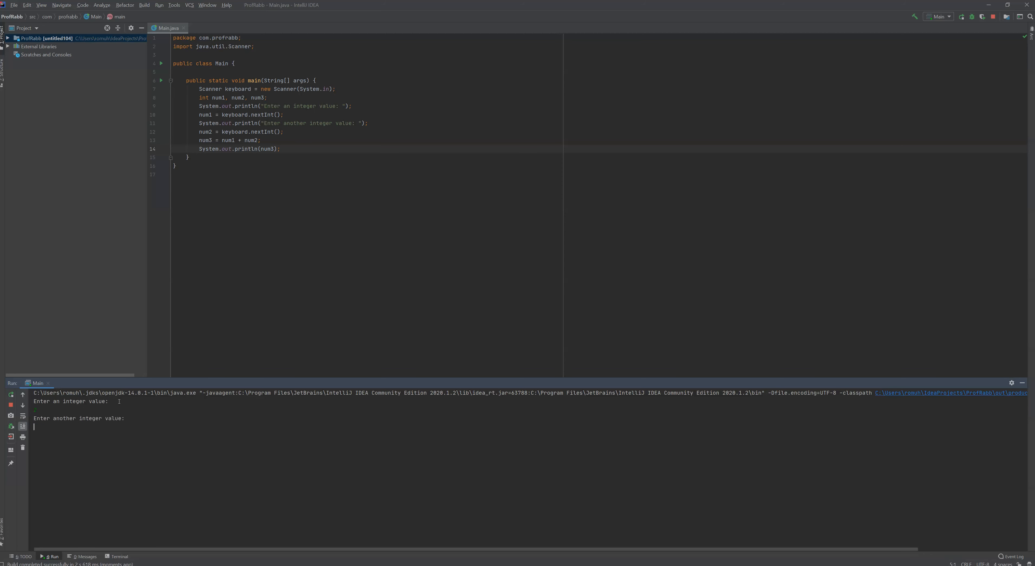
type("4")
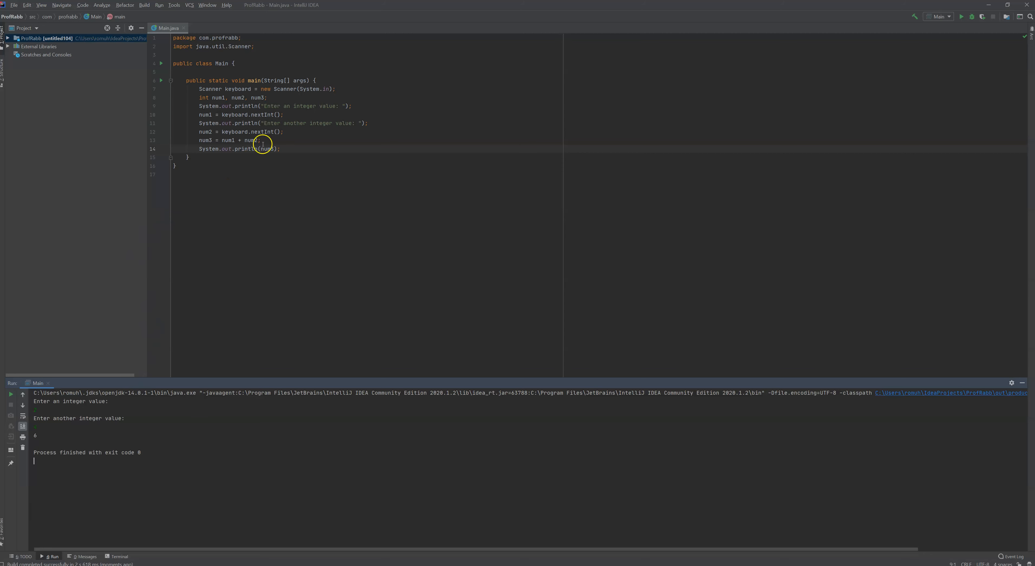
- Change the final println to output "The sum of the two integers is: " + num3
left_click(267, 148)
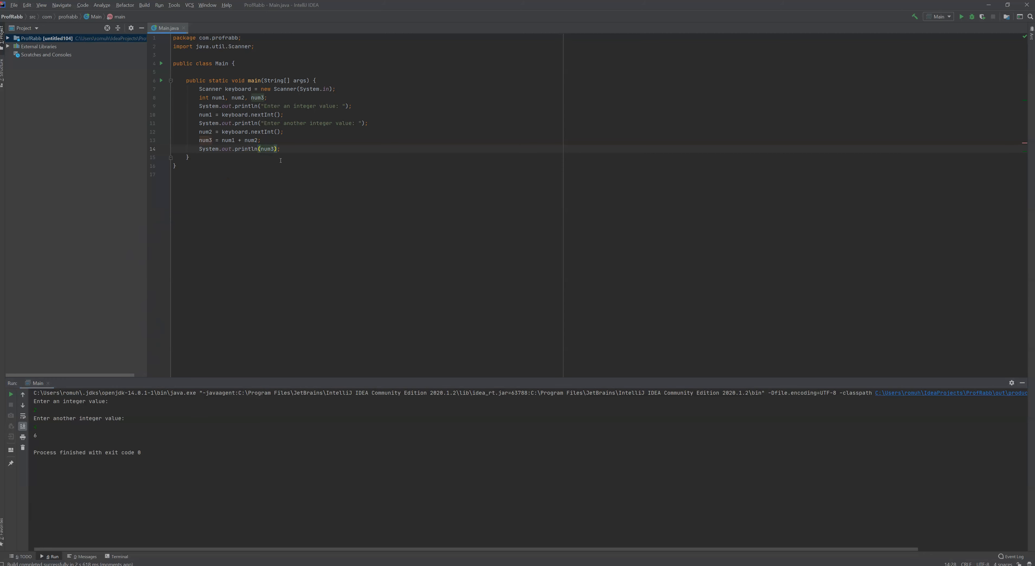
type("\"The")
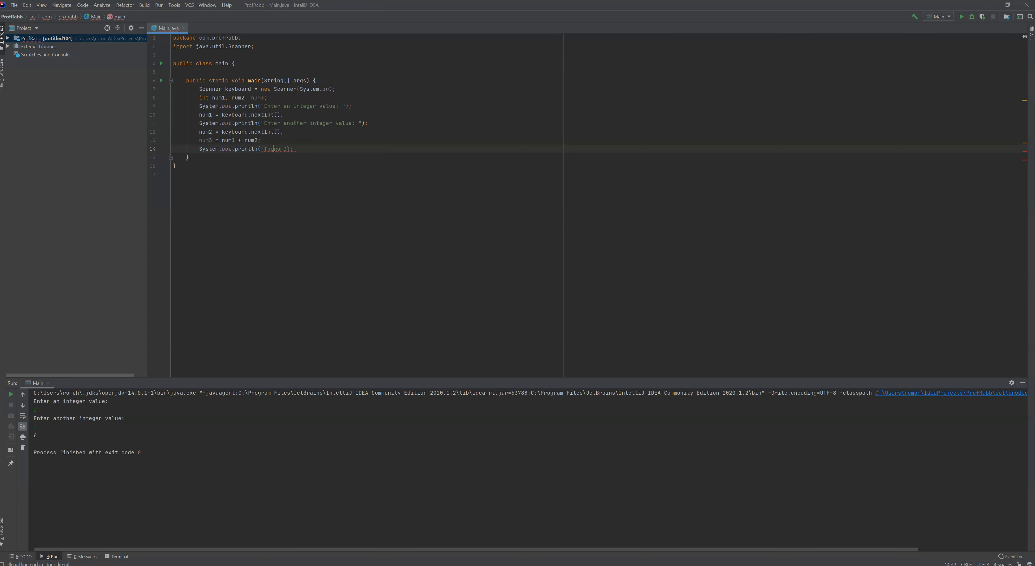
type("\" \"")
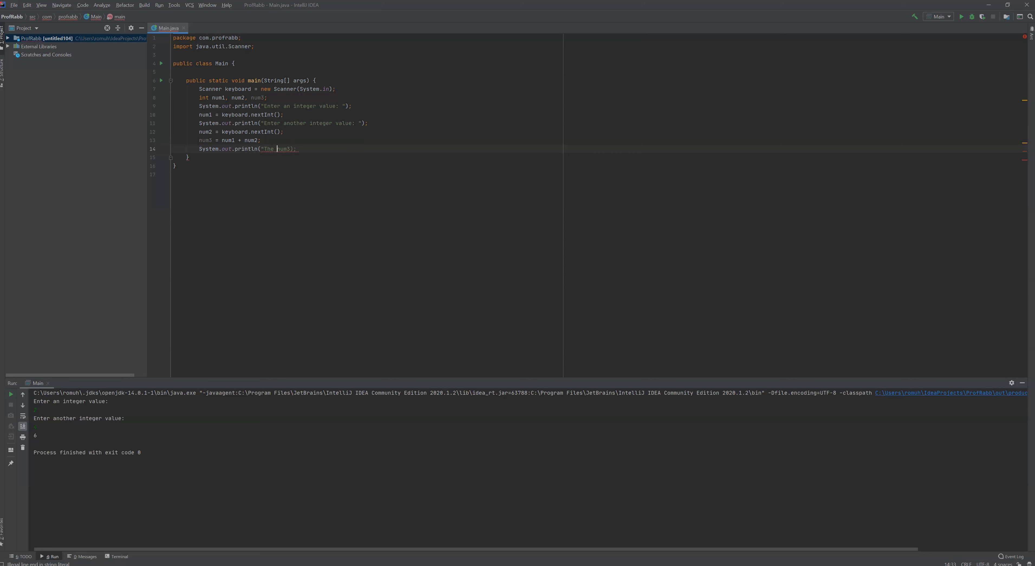
type("sum of the two integers")
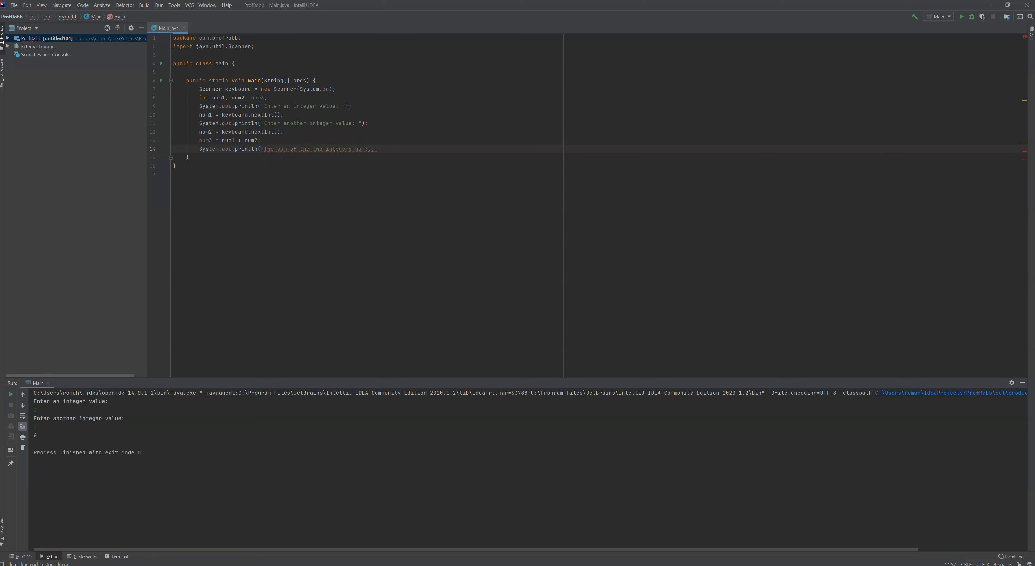
type("is: \" +")
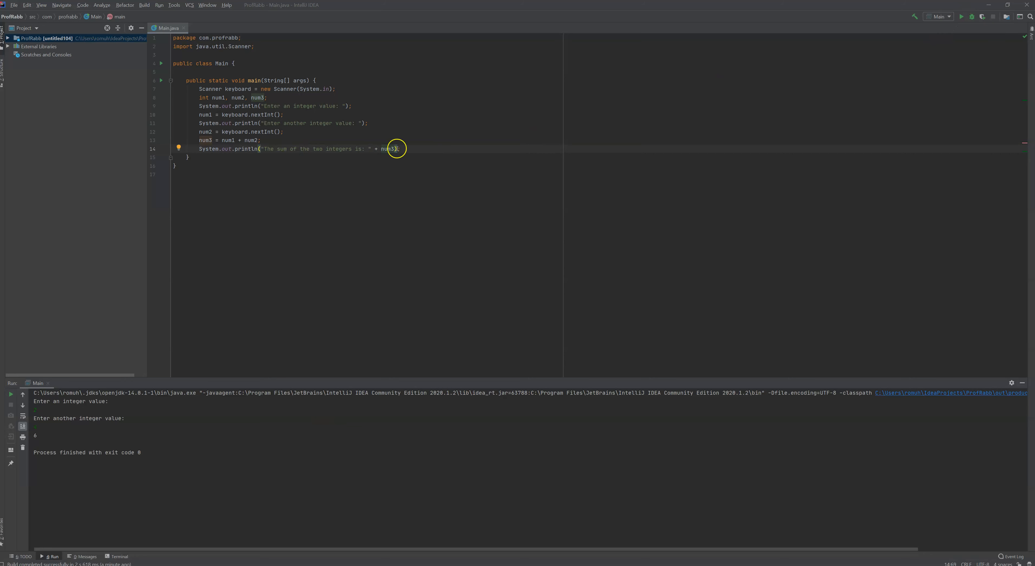
left_click(401, 149)
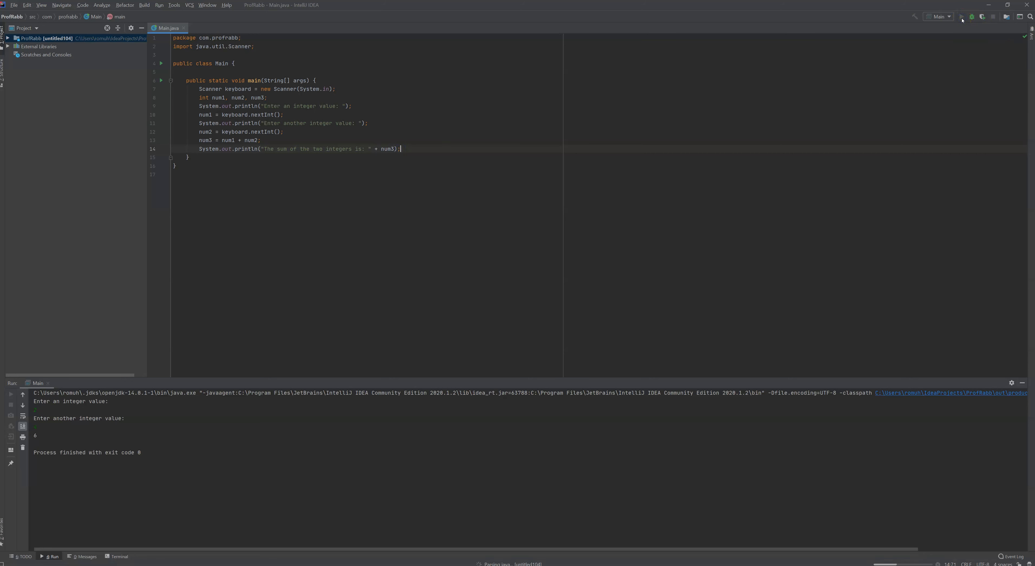
- Rerun the program and enter 5 as the first integer at the console prompt
left_click(962, 16)
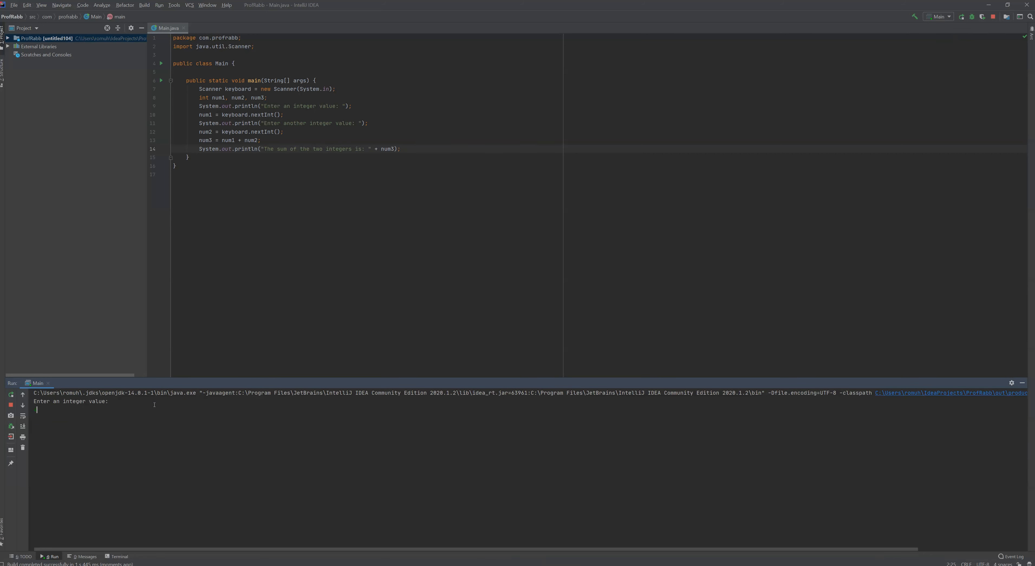
type("5")
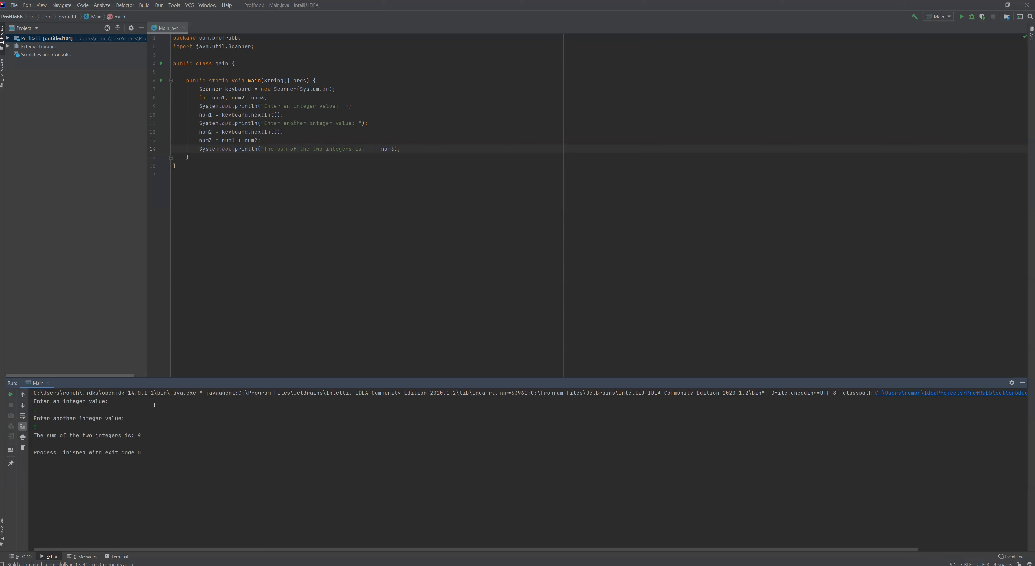
mouse_move(151, 430)
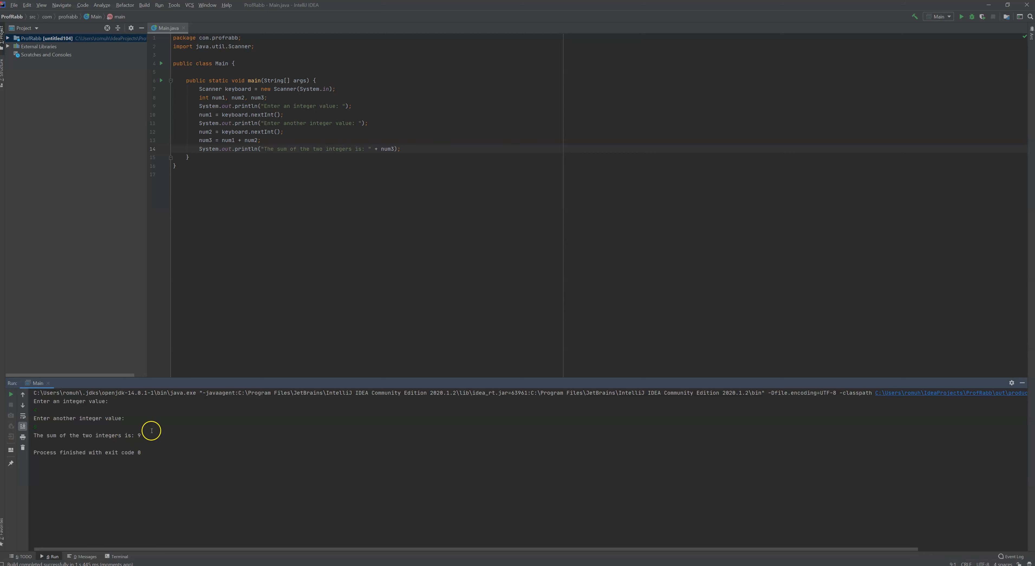